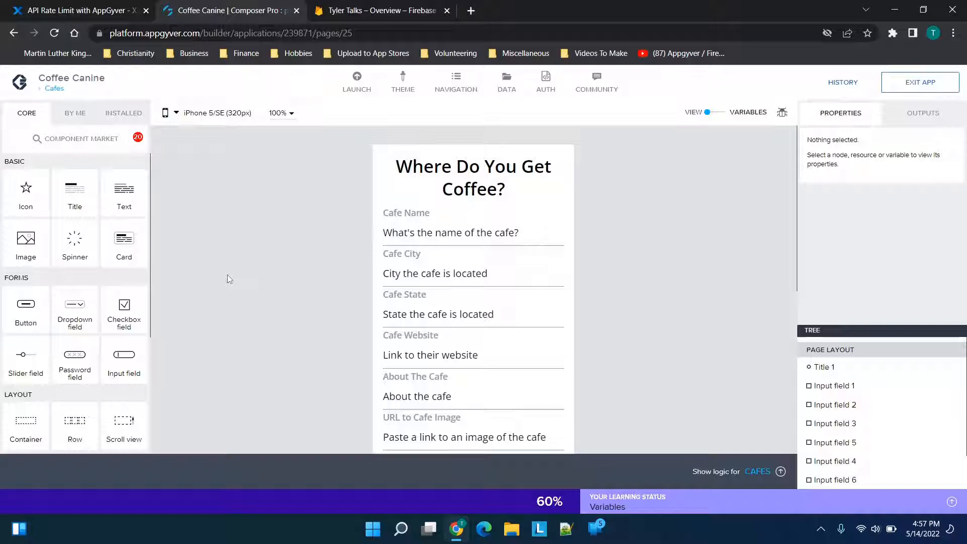
pyautogui.moveTo(251, 272)
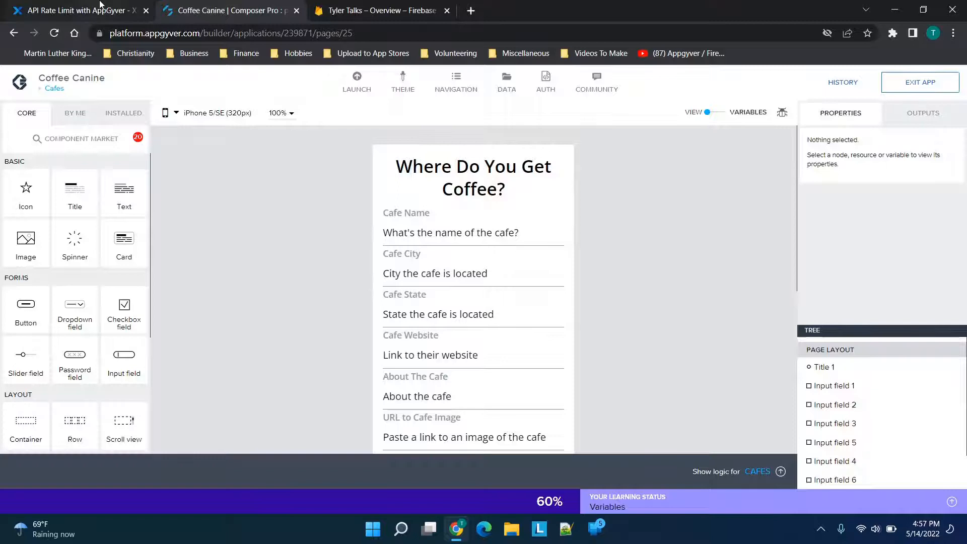
# Show the Xano 'API Rate Limit with AppGyver' article's Data variable set up section with the 5000 ms Delay note.
pyautogui.click(73, 10)
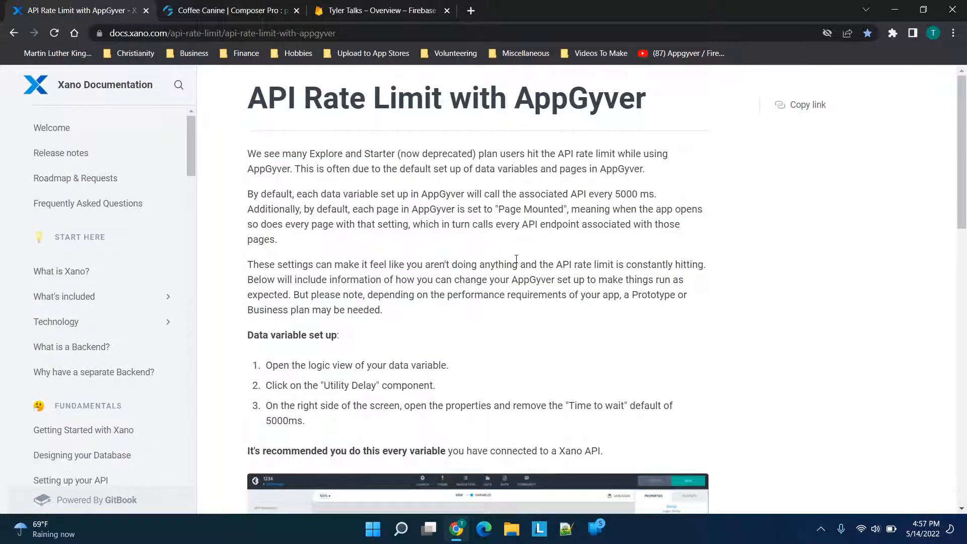
pyautogui.moveTo(523, 241)
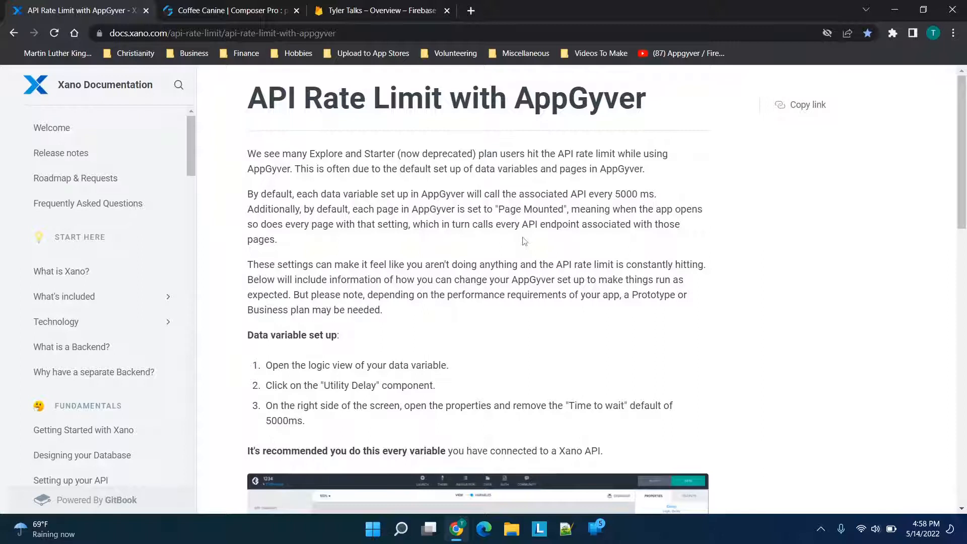
pyautogui.moveTo(537, 252)
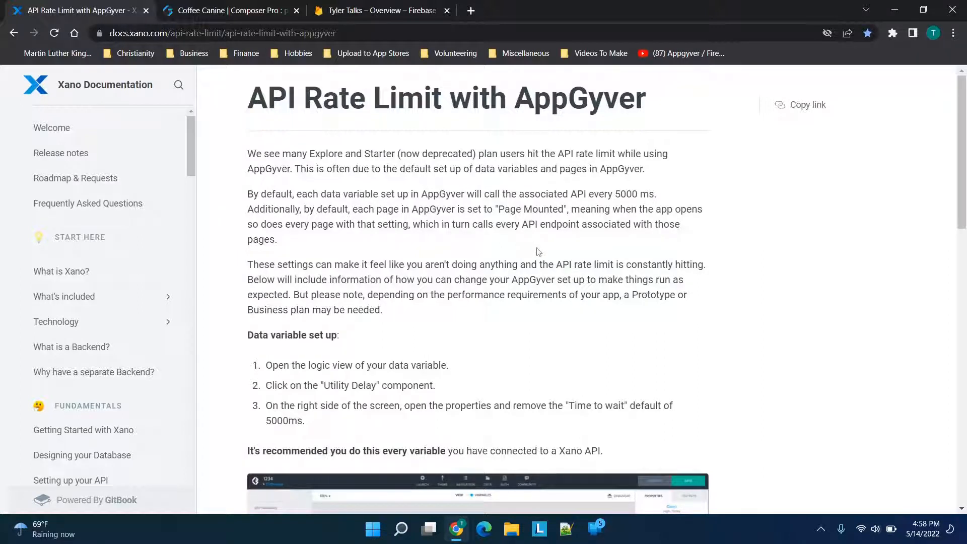
pyautogui.scroll(-3)
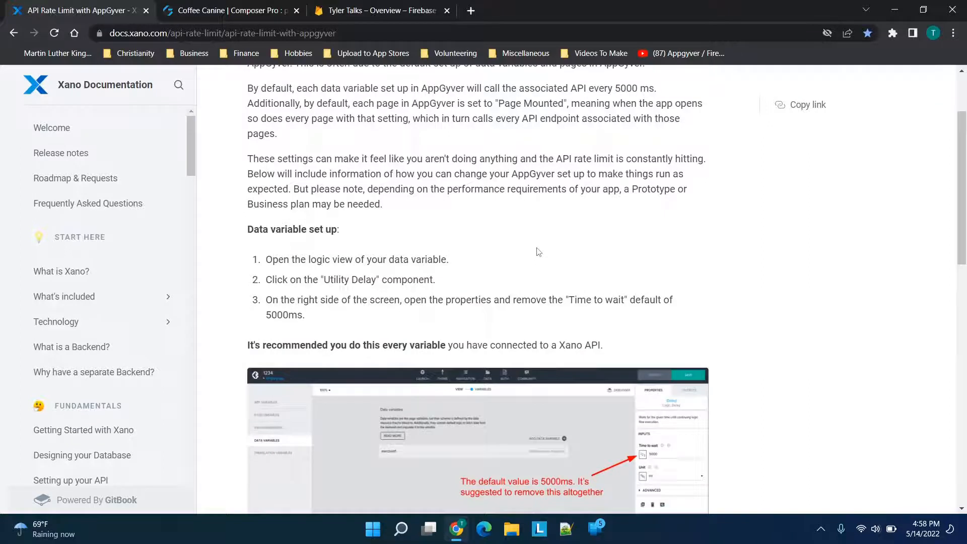
pyautogui.scroll(-3)
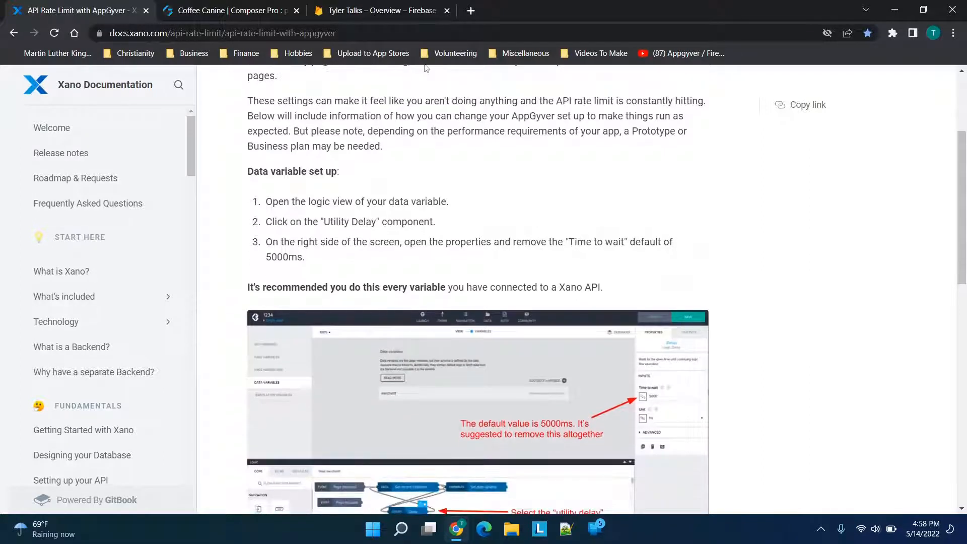
# Review the Tyler Talks Firebase overview: analytics, zero Firestore reads/writes and 2.77MB storage.
pyautogui.click(380, 10)
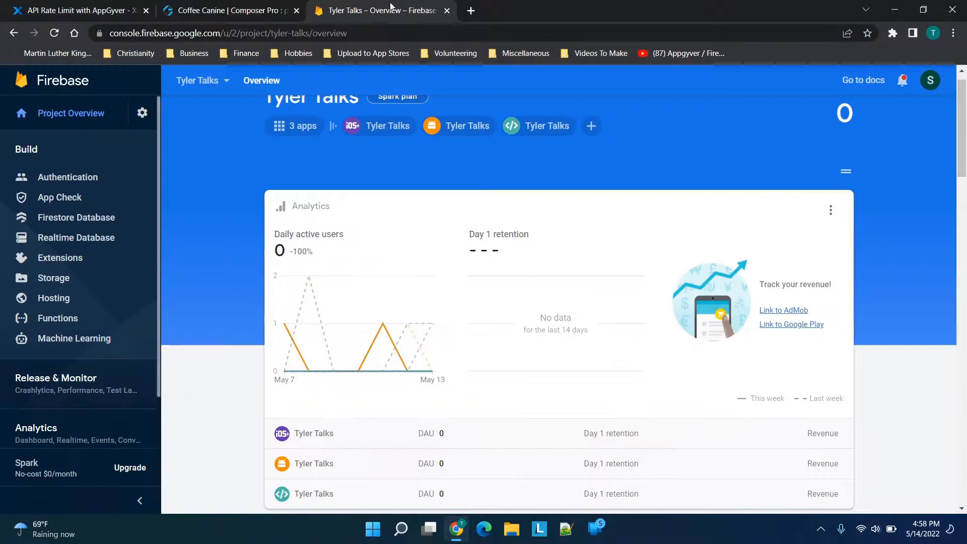
pyautogui.scroll(-3)
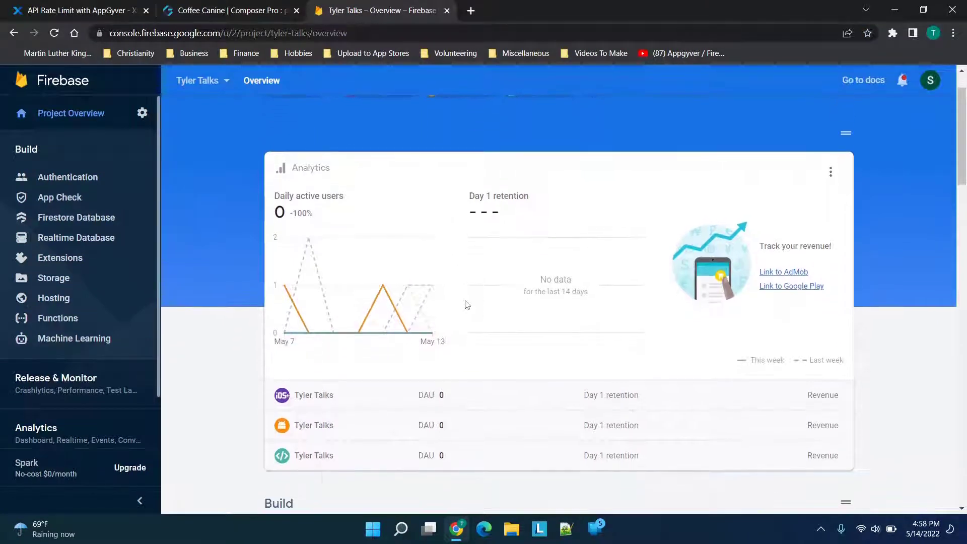
pyautogui.scroll(3)
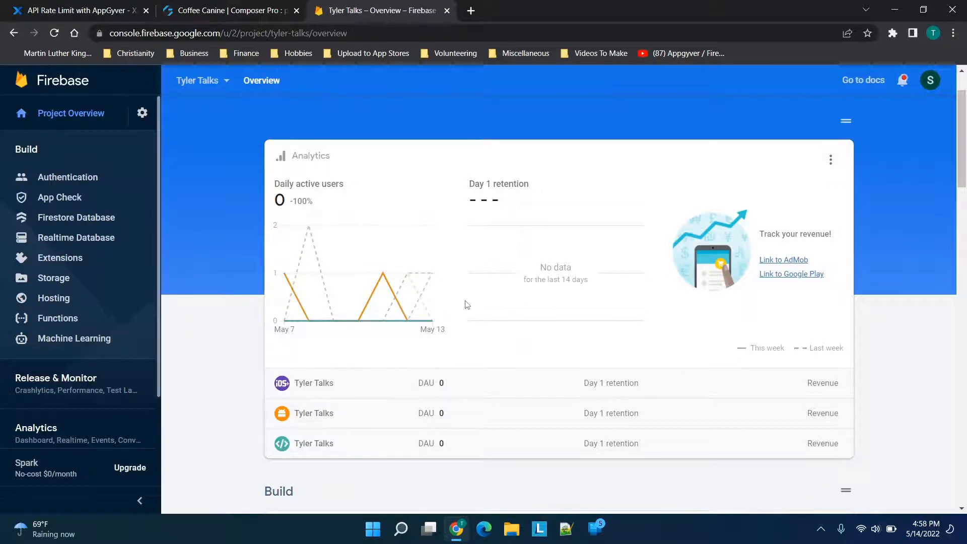
pyautogui.scroll(-3)
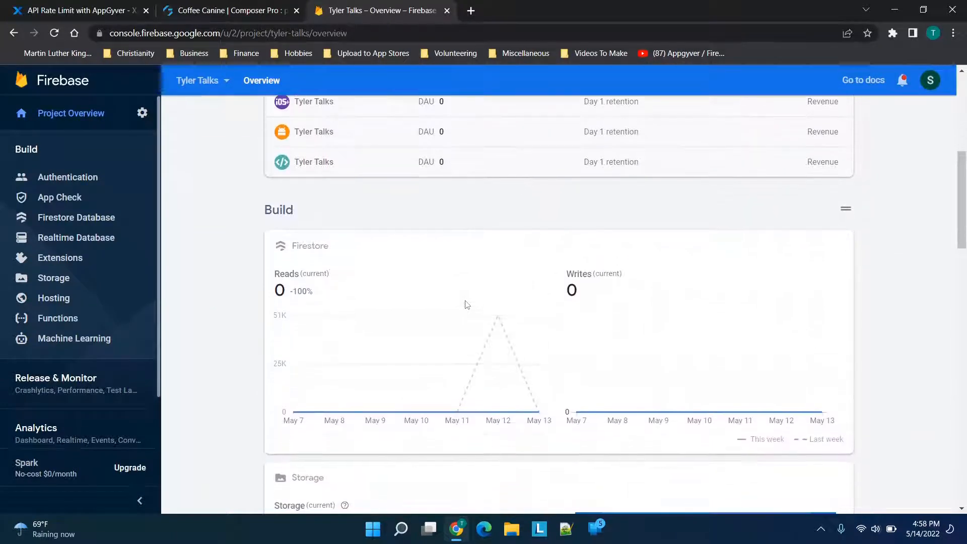
pyautogui.scroll(-3)
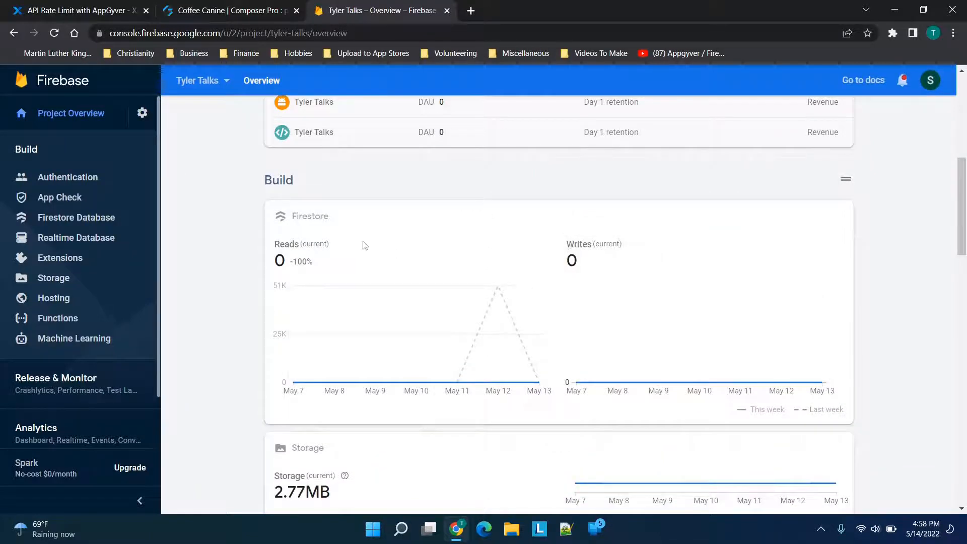
pyautogui.scroll(-3)
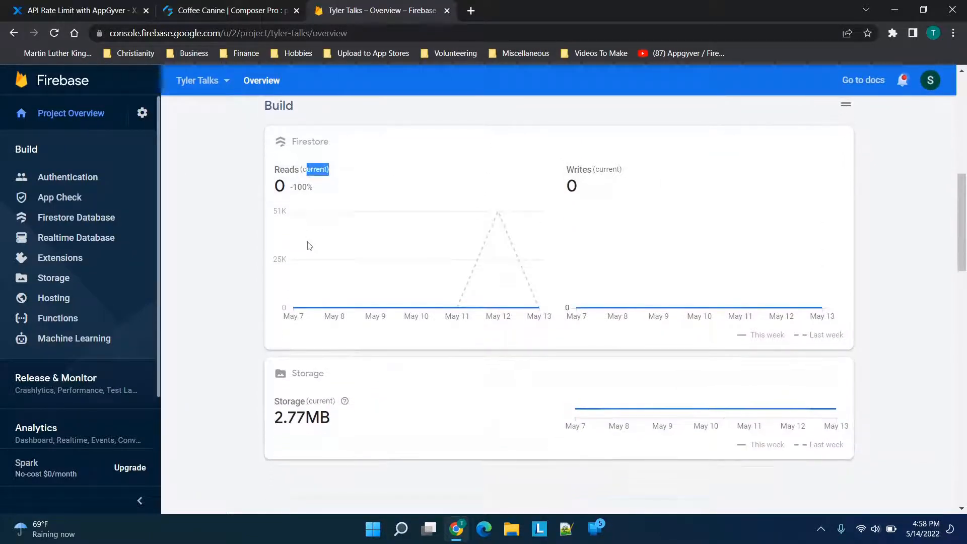
pyautogui.scroll(3)
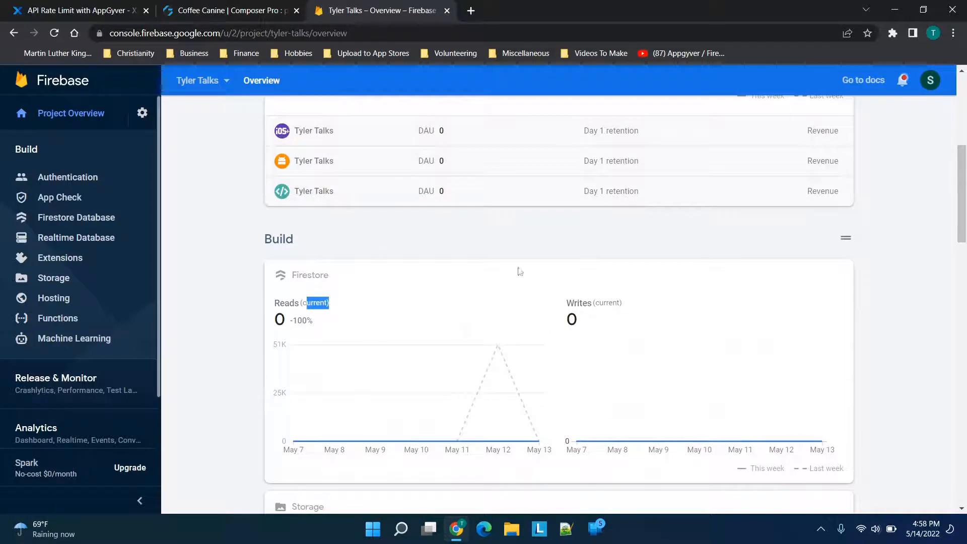
pyautogui.scroll(3)
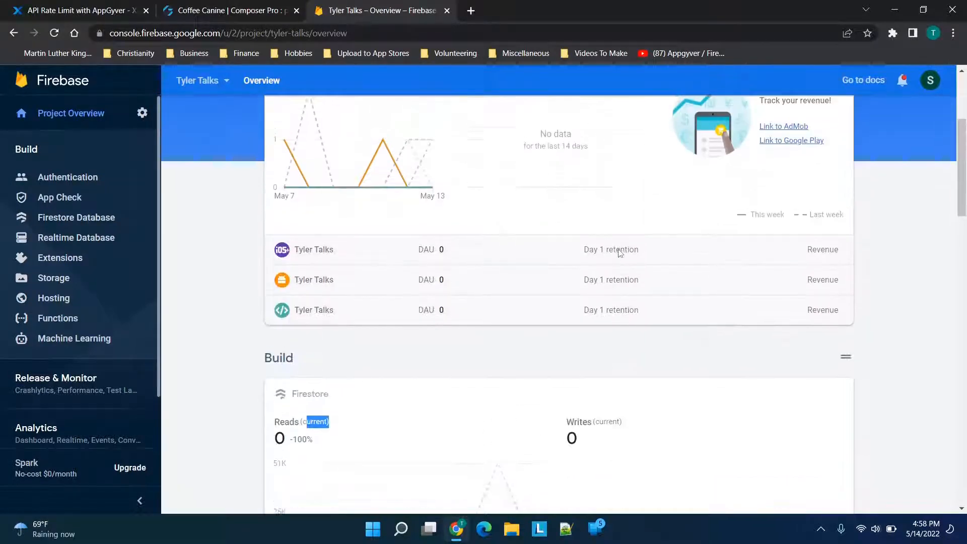
pyautogui.scroll(3)
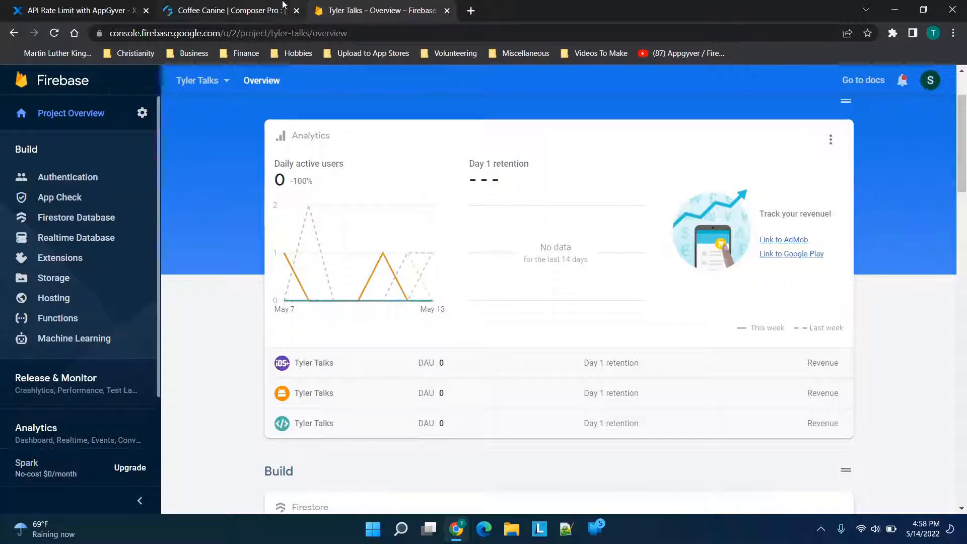
# Bring the Xano article's data variable and page set-up instructions back into view.
pyautogui.click(73, 10)
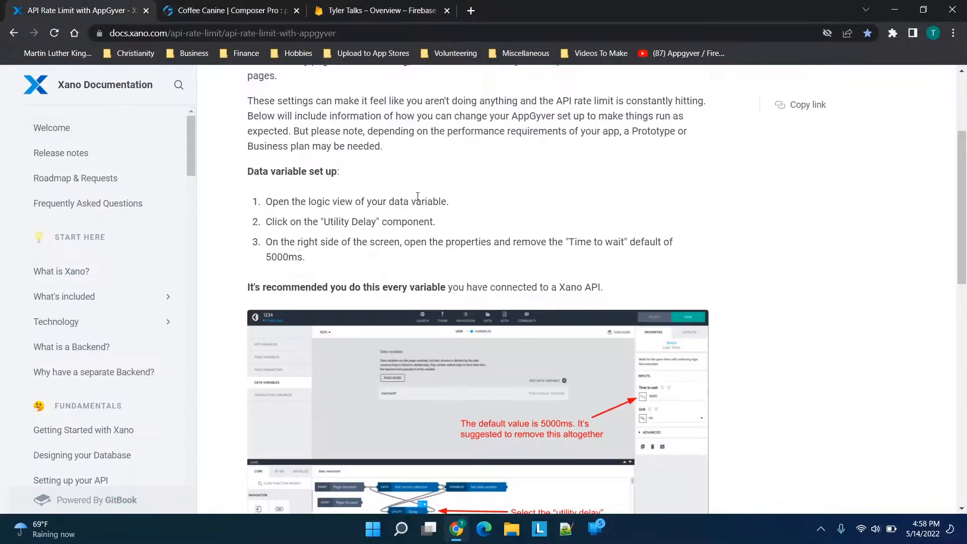
pyautogui.moveTo(477, 255)
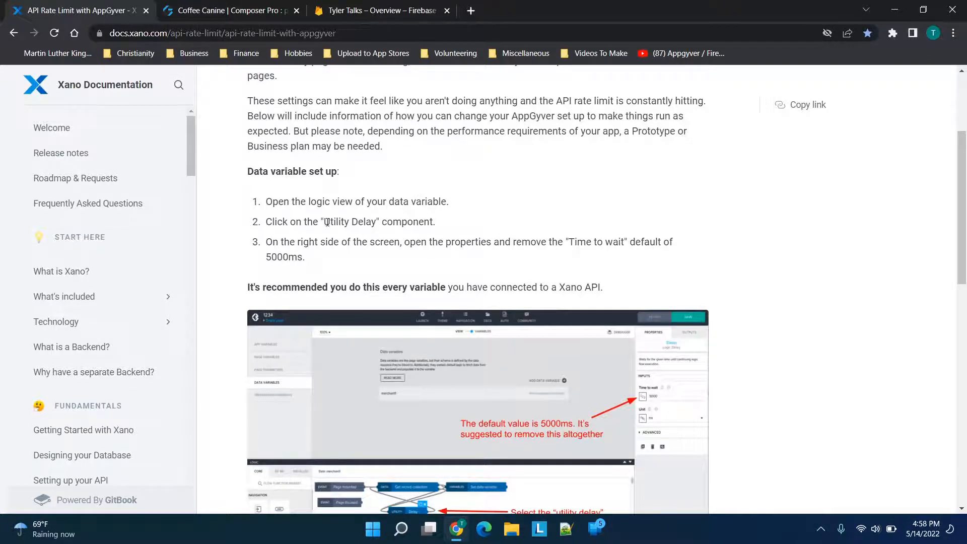
pyautogui.scroll(-3)
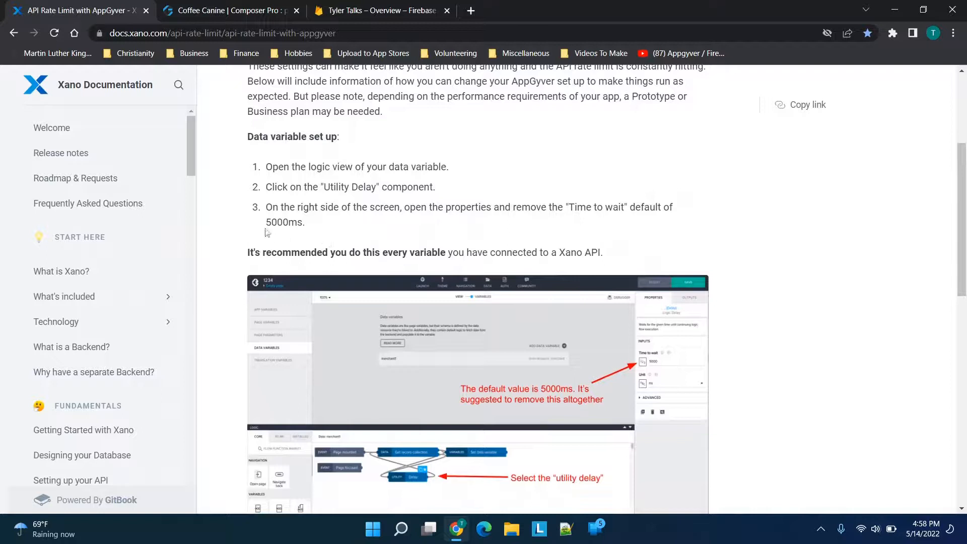
pyautogui.scroll(-3)
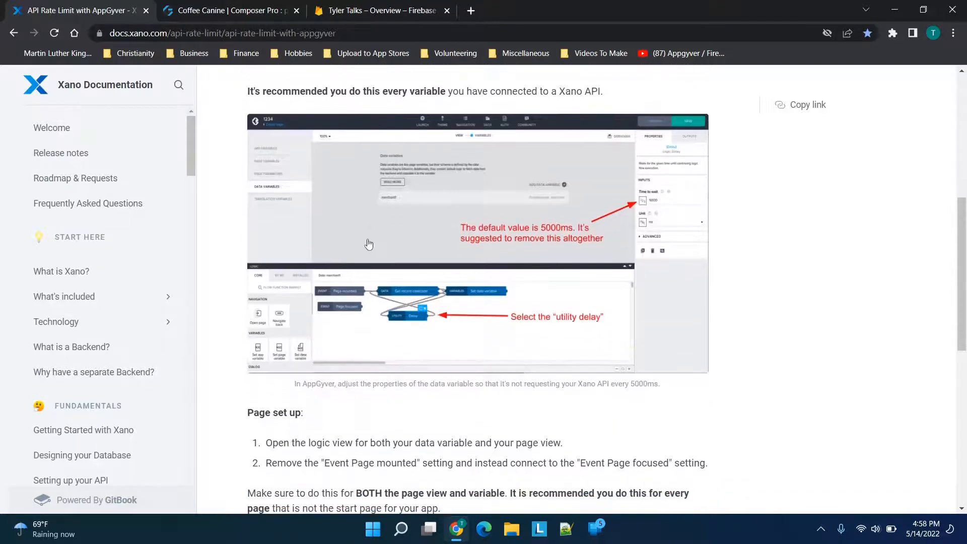
pyautogui.scroll(-3)
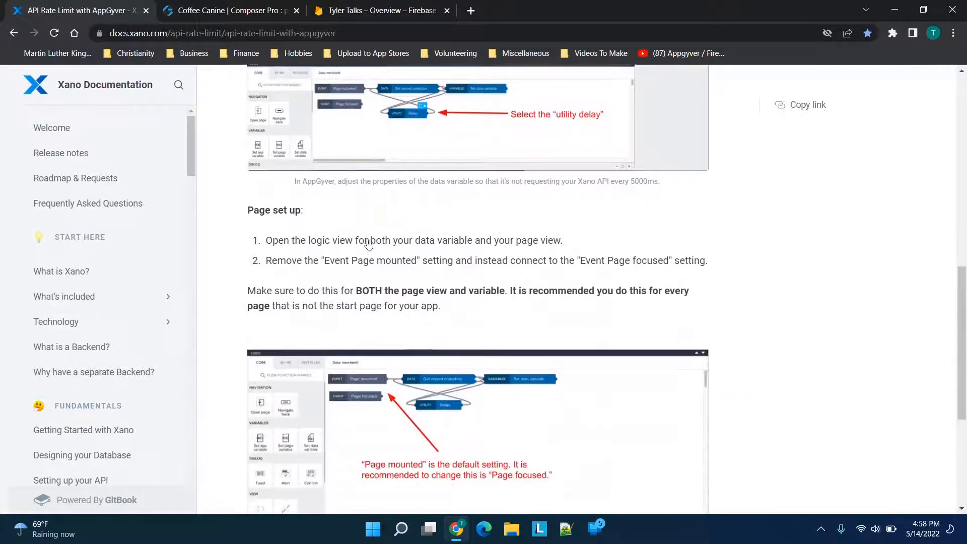
pyautogui.scroll(3)
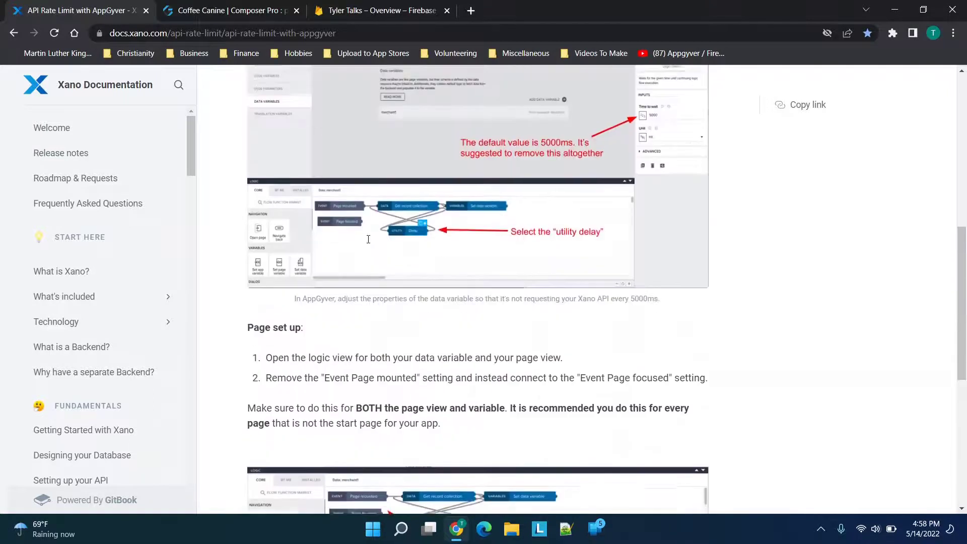
pyautogui.scroll(3)
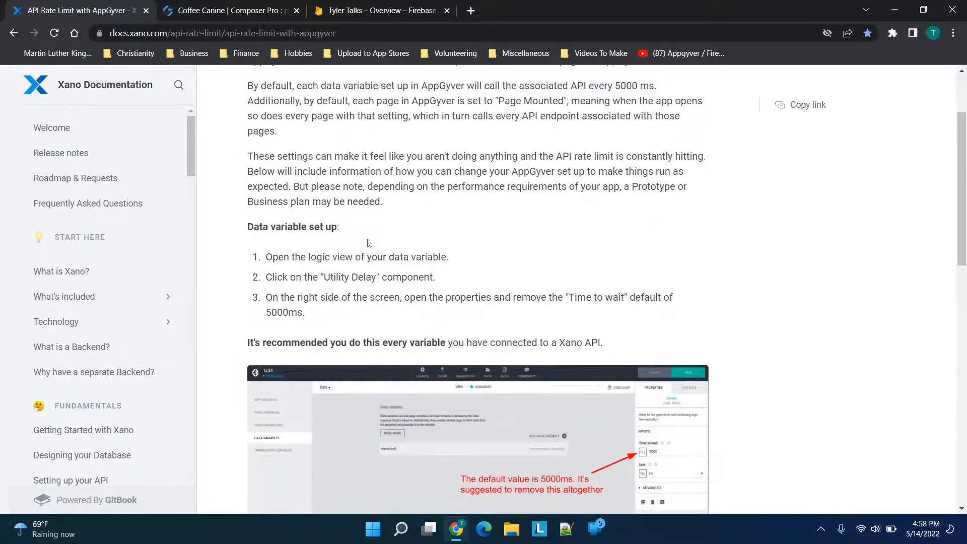
pyautogui.scroll(3)
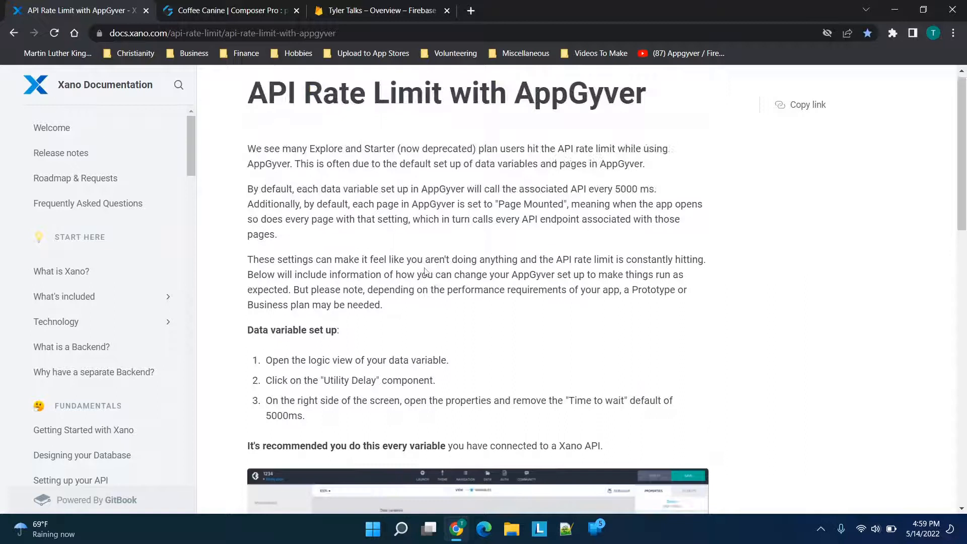
pyautogui.scroll(-3)
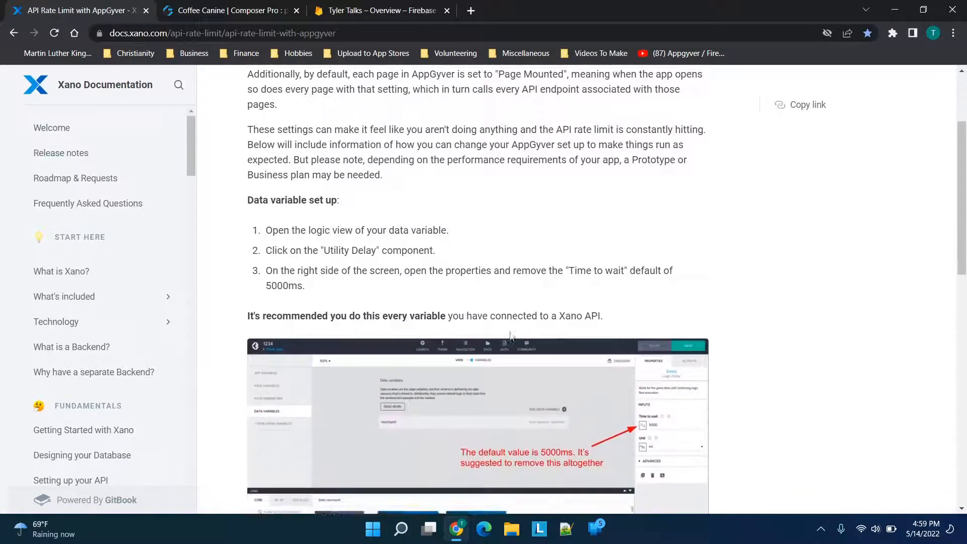
pyautogui.scroll(-3)
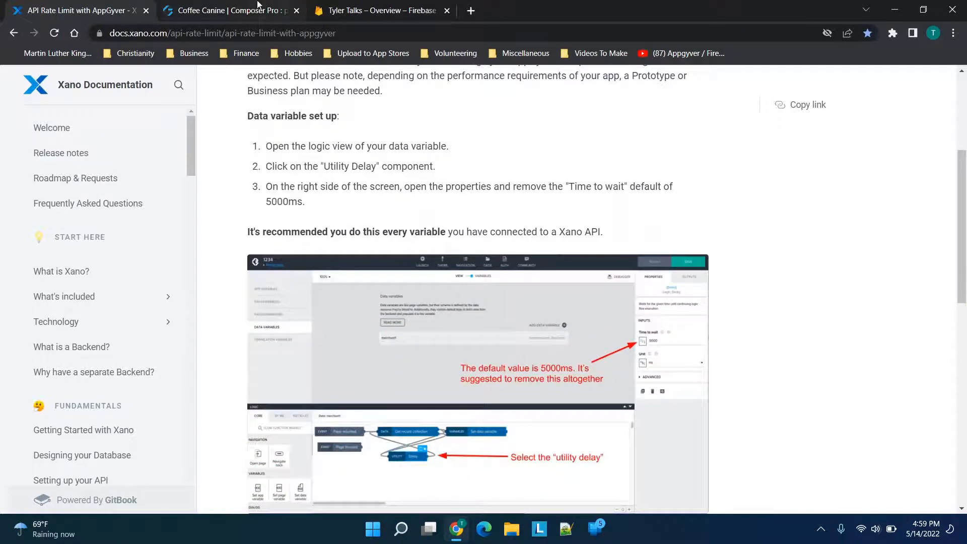
pyautogui.moveTo(232, 10)
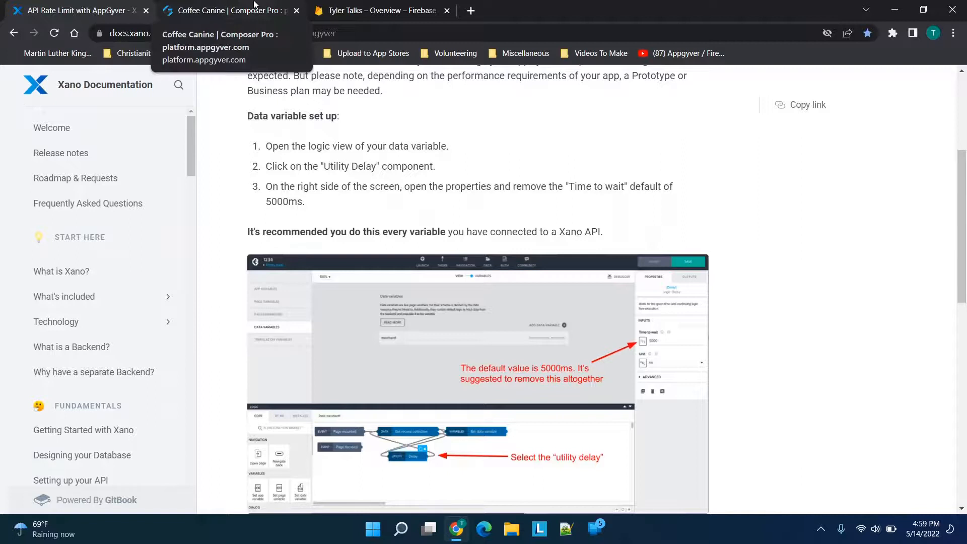
# Look over the Coffee Canine Cafes page canvas with its form, Add Post button and list.
pyautogui.click(229, 10)
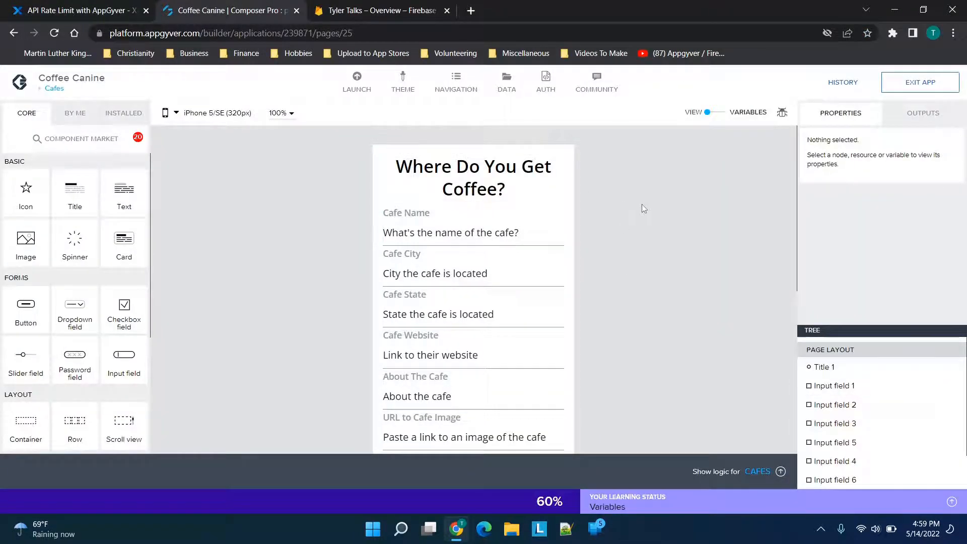
pyautogui.scroll(-3)
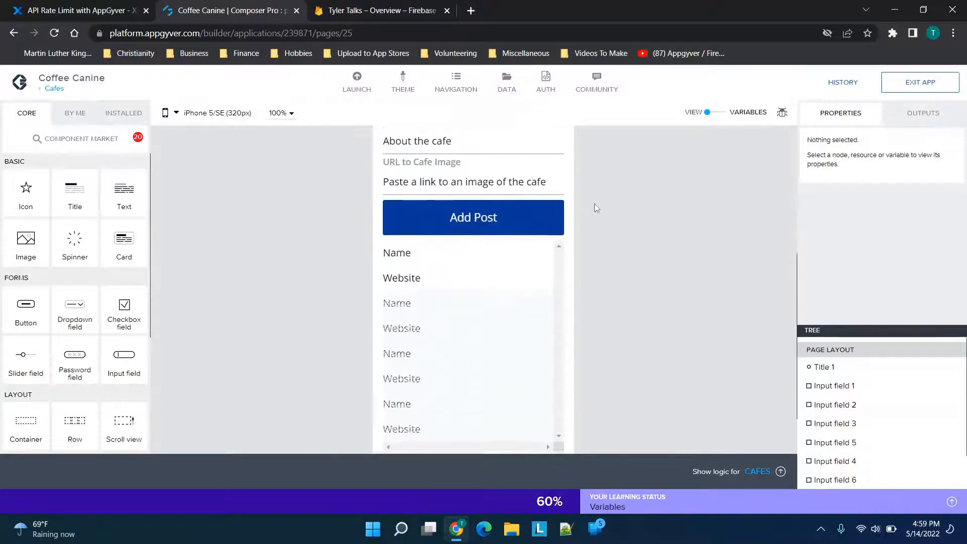
pyautogui.scroll(3)
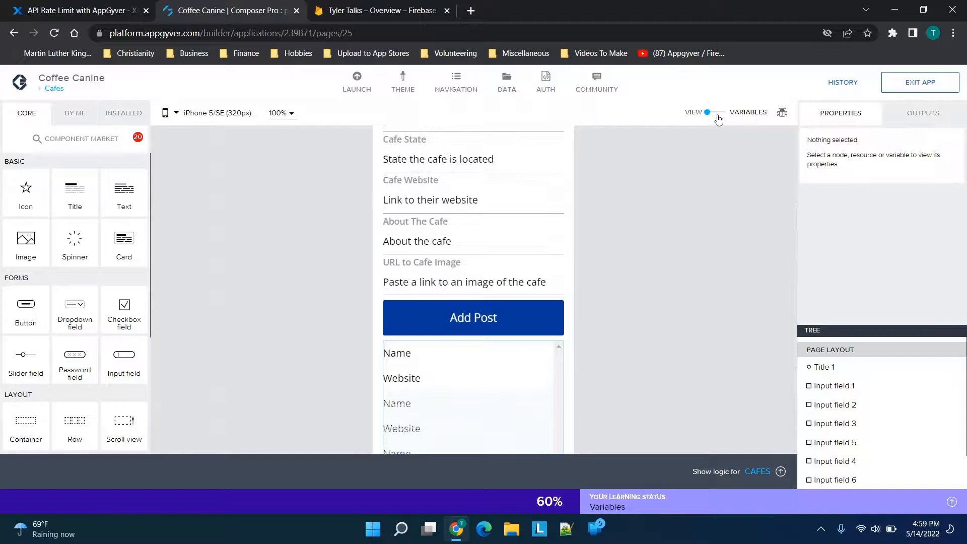
# Show the Cafes page's data variables and select the Cafes1 variable's properties.
pyautogui.click(714, 112)
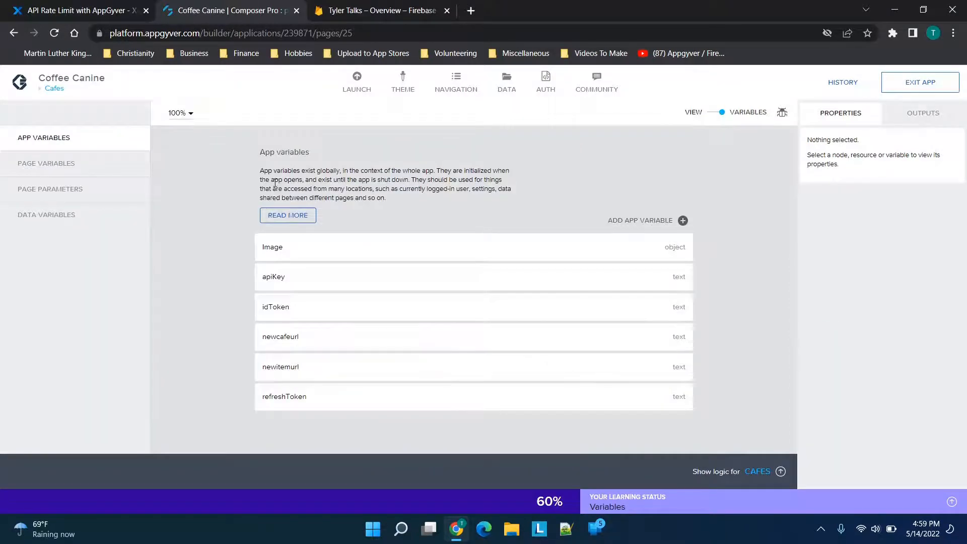
pyautogui.click(47, 213)
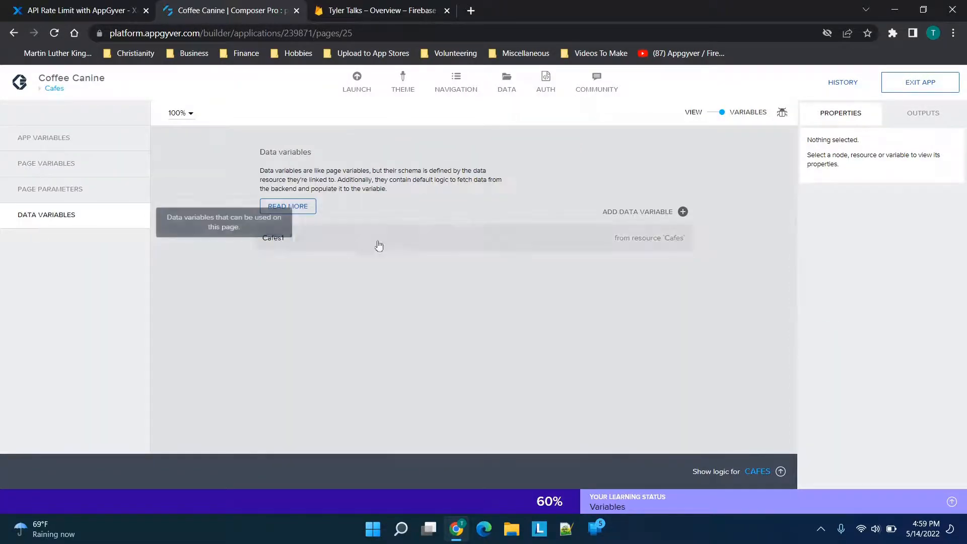
pyautogui.moveTo(400, 243)
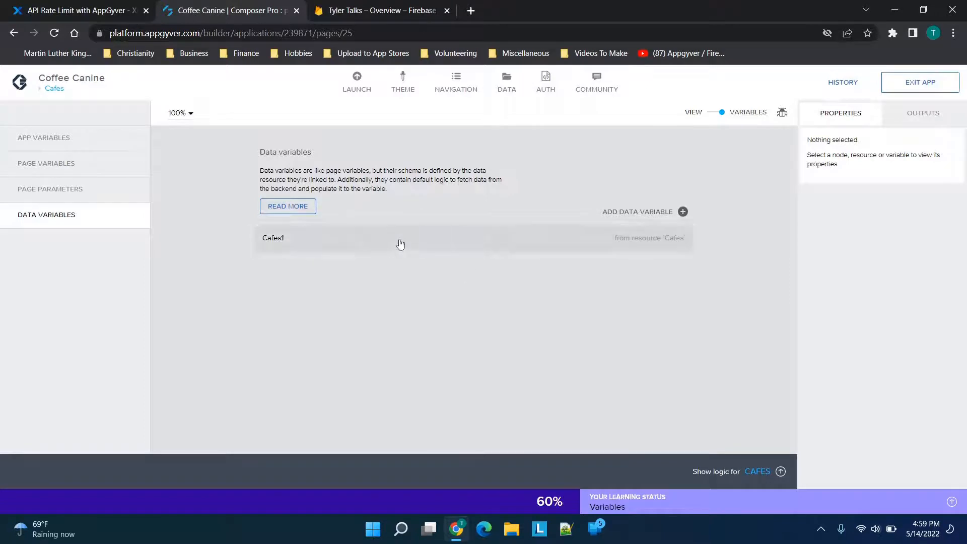
pyautogui.moveTo(394, 246)
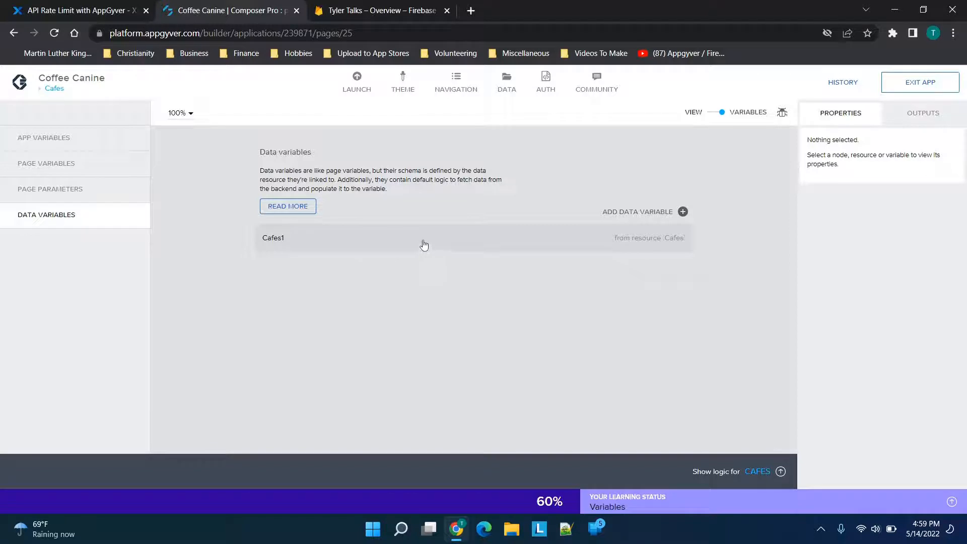
pyautogui.click(424, 238)
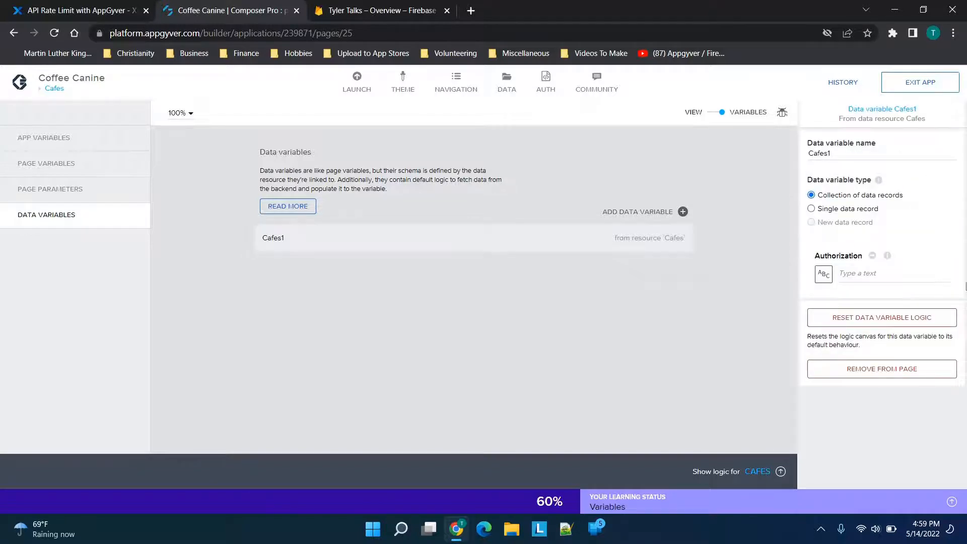
pyautogui.moveTo(695, 293)
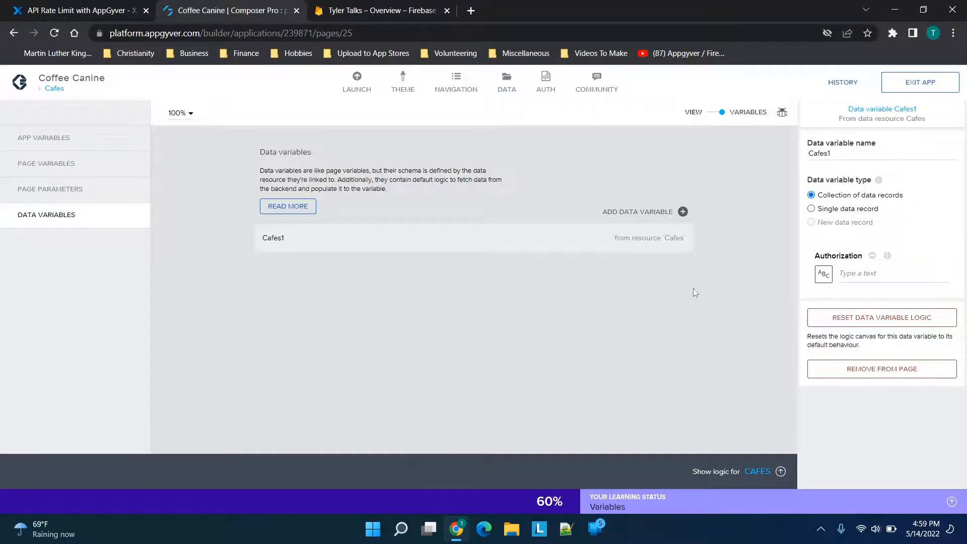
pyautogui.moveTo(532, 238)
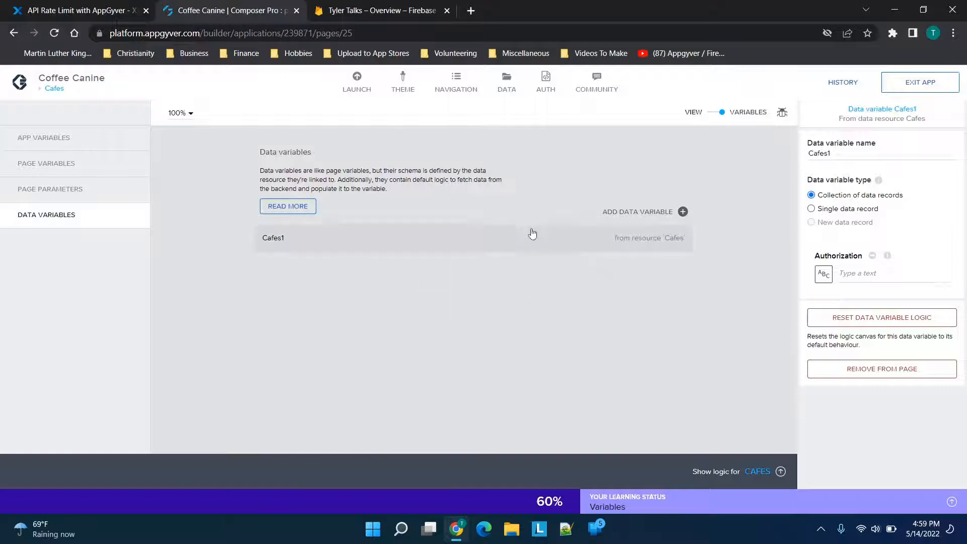
# Check the data resources, then display Cafes1's logic flow enlarged with Get record collection, Set data variable and Delay.
pyautogui.click(507, 80)
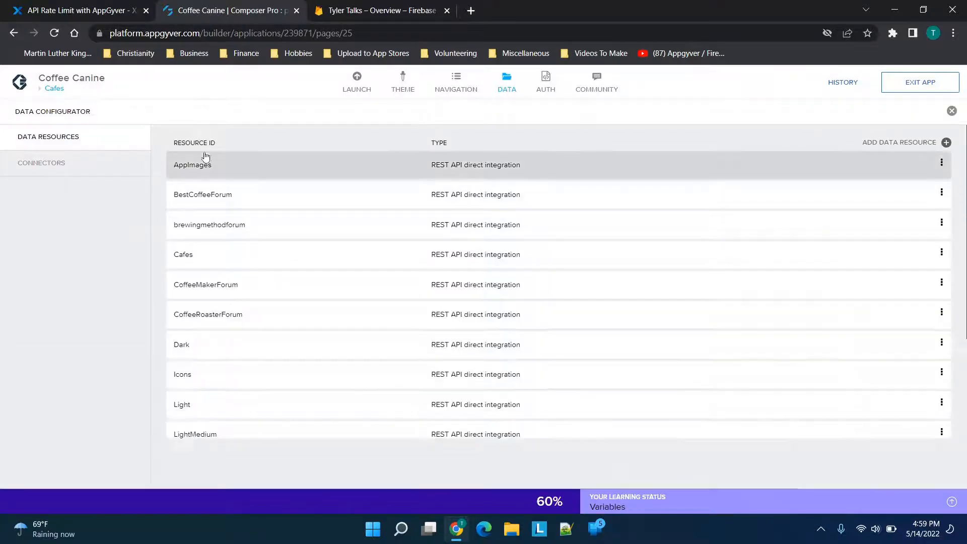
pyautogui.moveTo(465, 202)
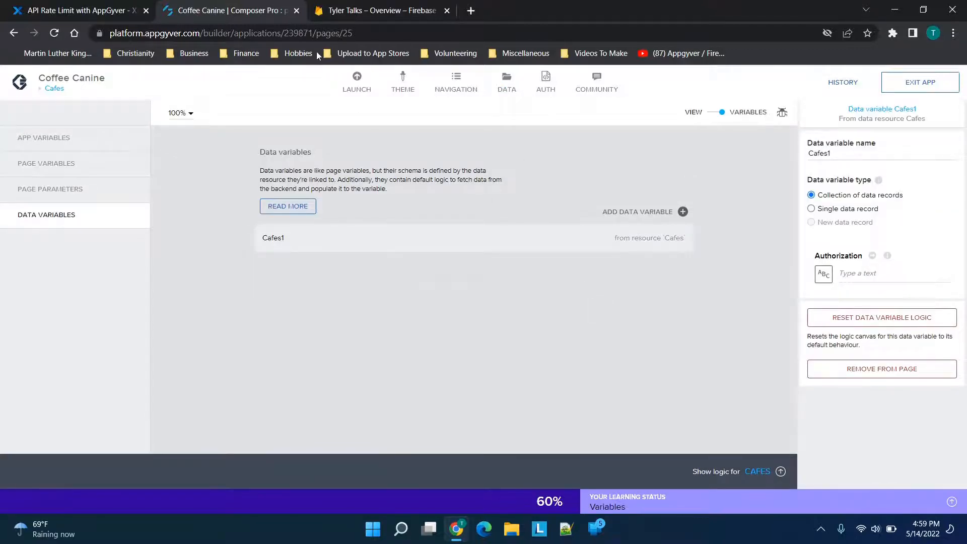
pyautogui.moveTo(762, 455)
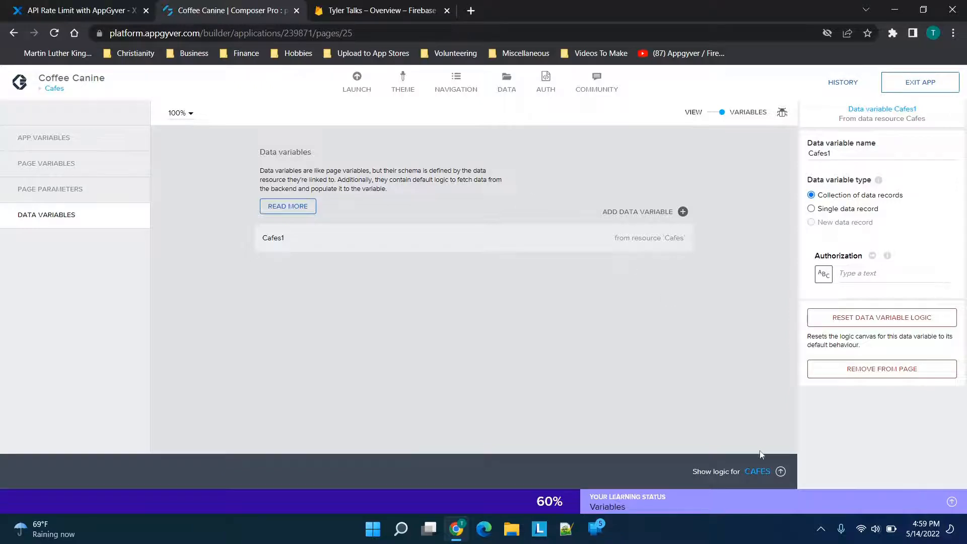
pyautogui.click(782, 472)
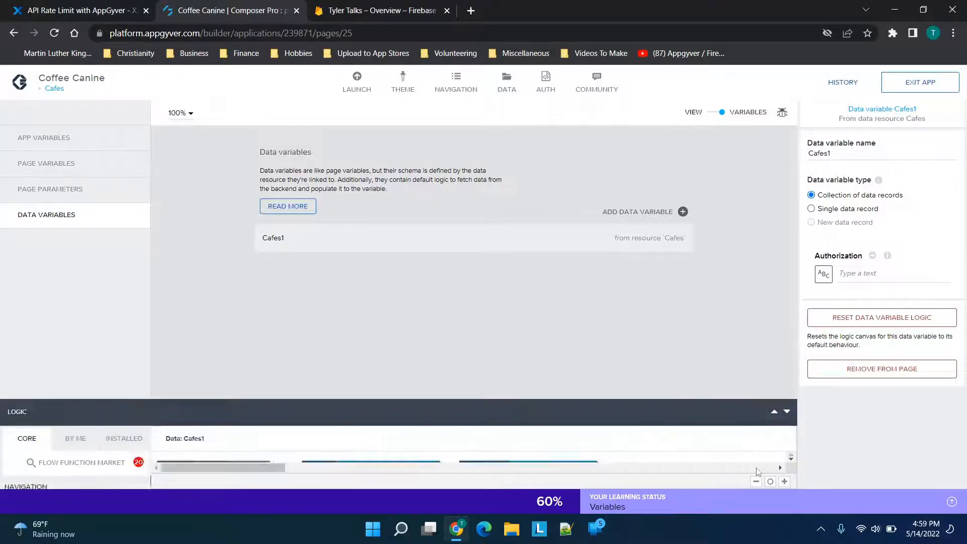
pyautogui.click(774, 411)
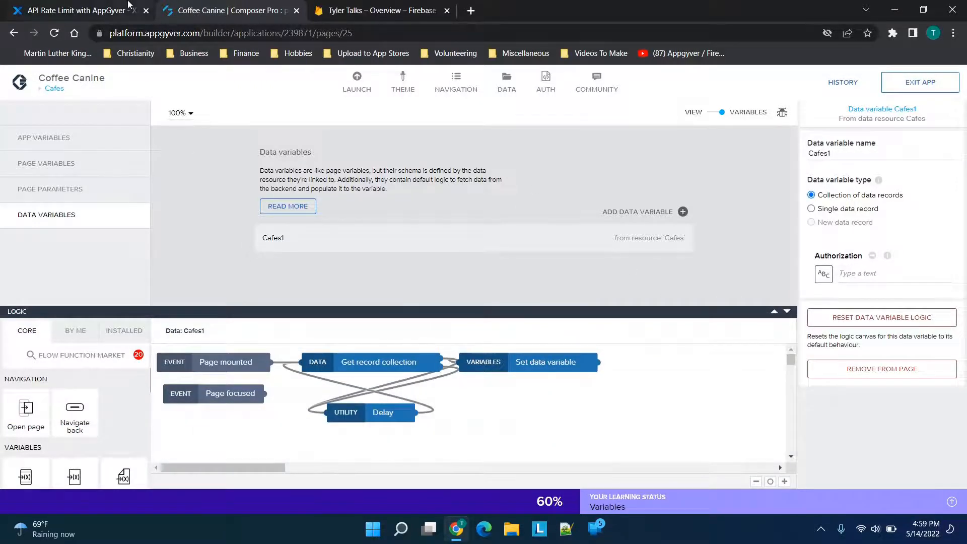
# Show the Xano guide's Page set up steps on switching from Page mounted to Page focused, with its screenshot.
pyautogui.click(74, 10)
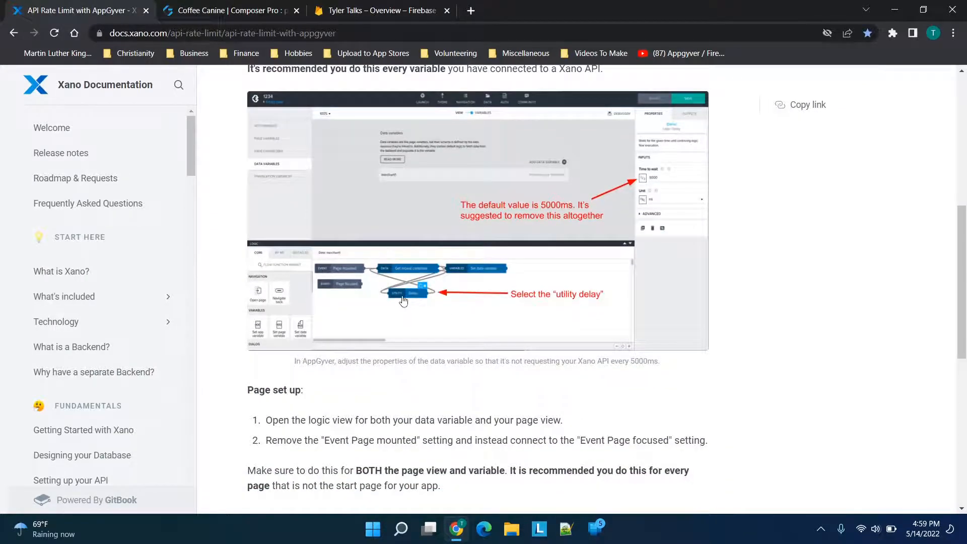
pyautogui.moveTo(232, 10)
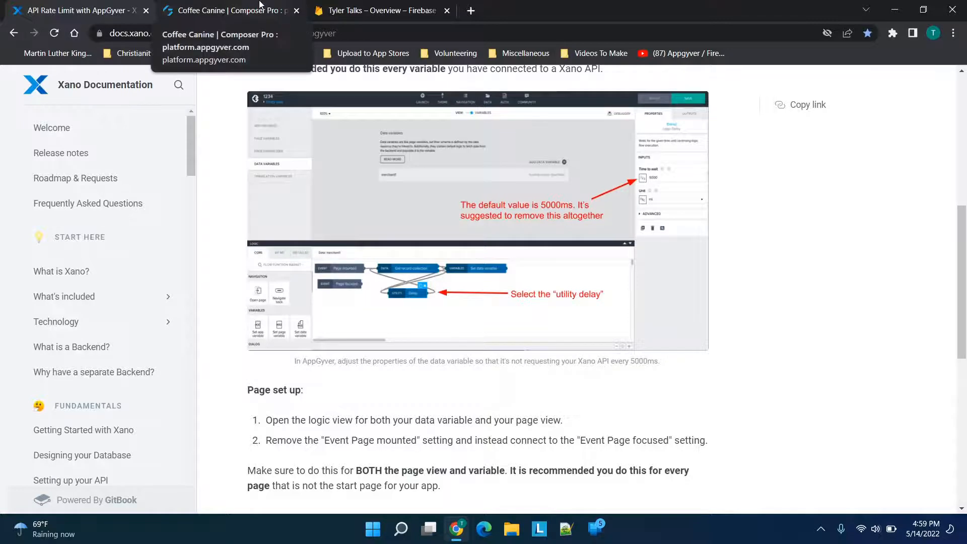
pyautogui.scroll(-3)
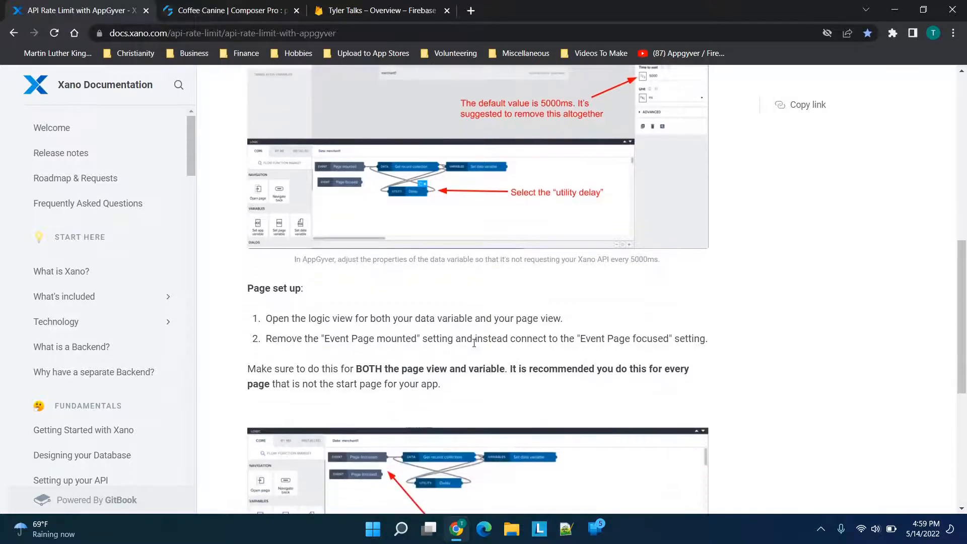
pyautogui.scroll(3)
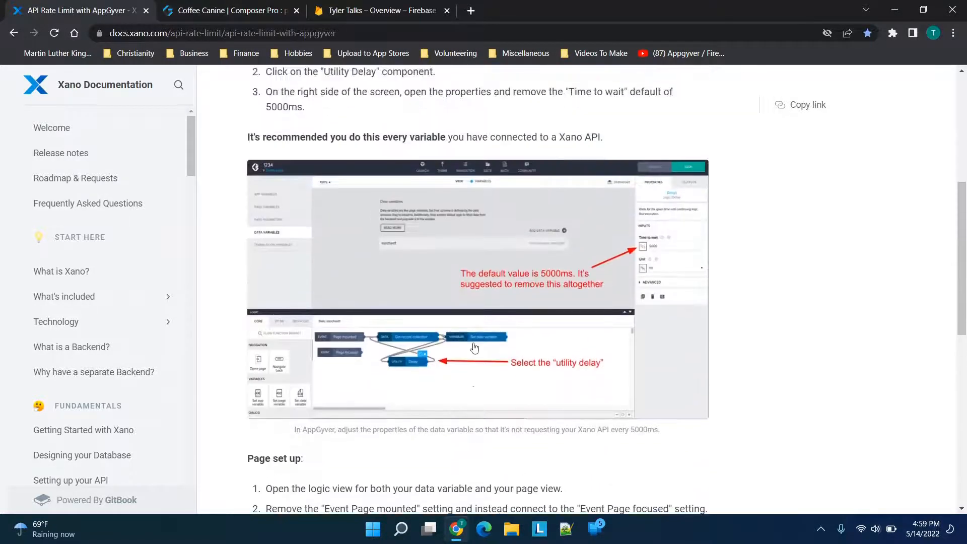
pyautogui.scroll(3)
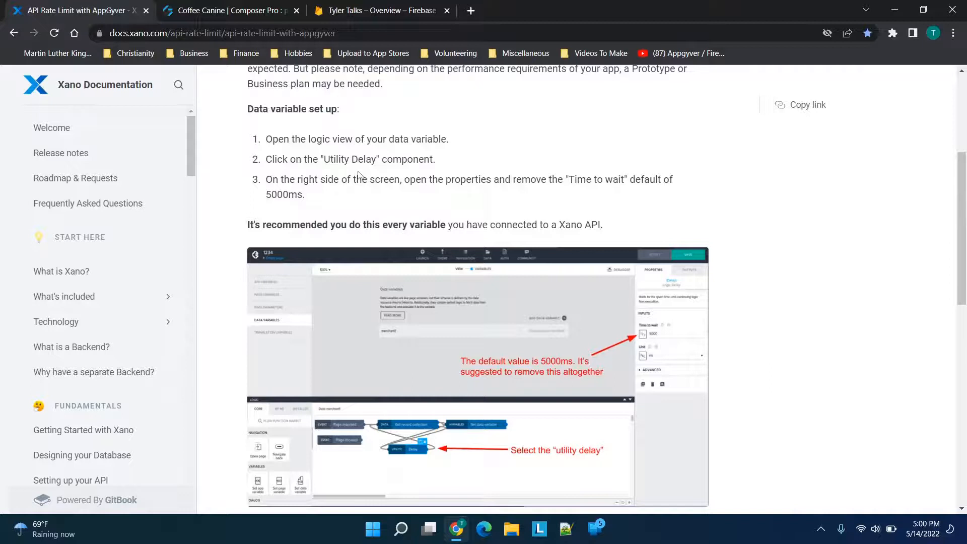
pyautogui.moveTo(629, 205)
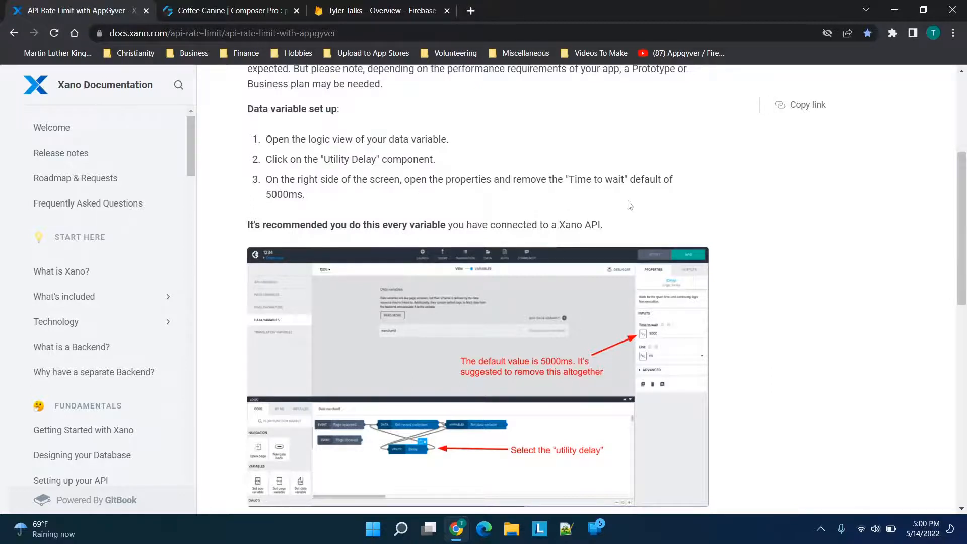
pyautogui.scroll(-3)
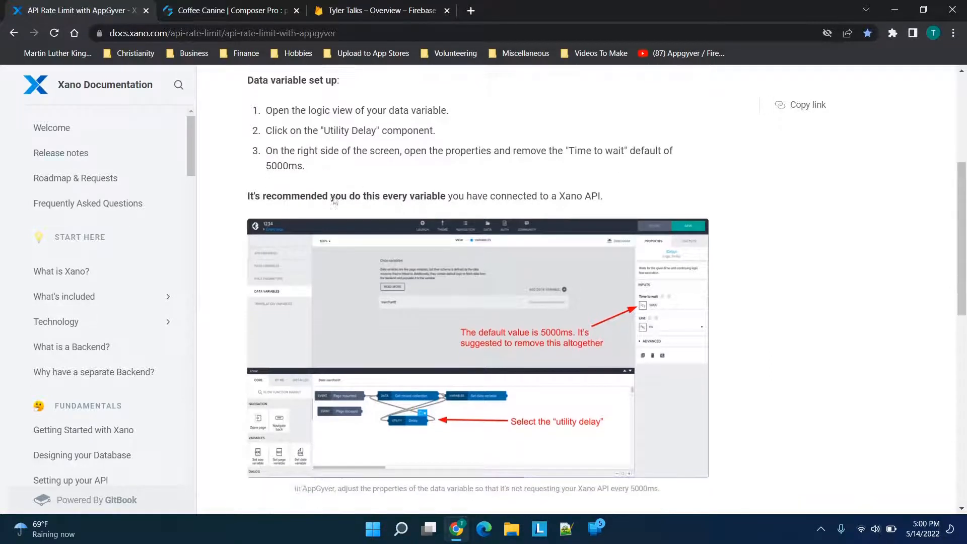
pyautogui.scroll(-3)
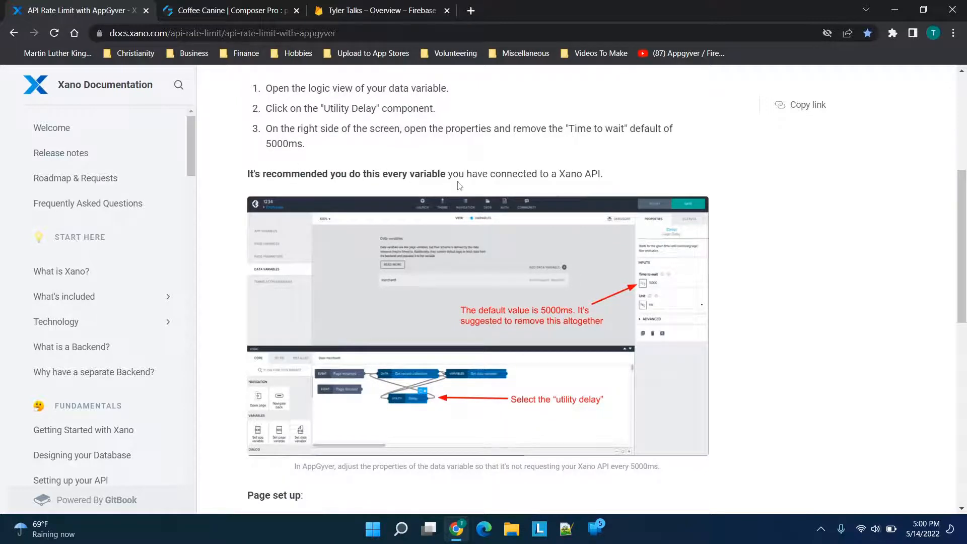
pyautogui.scroll(-3)
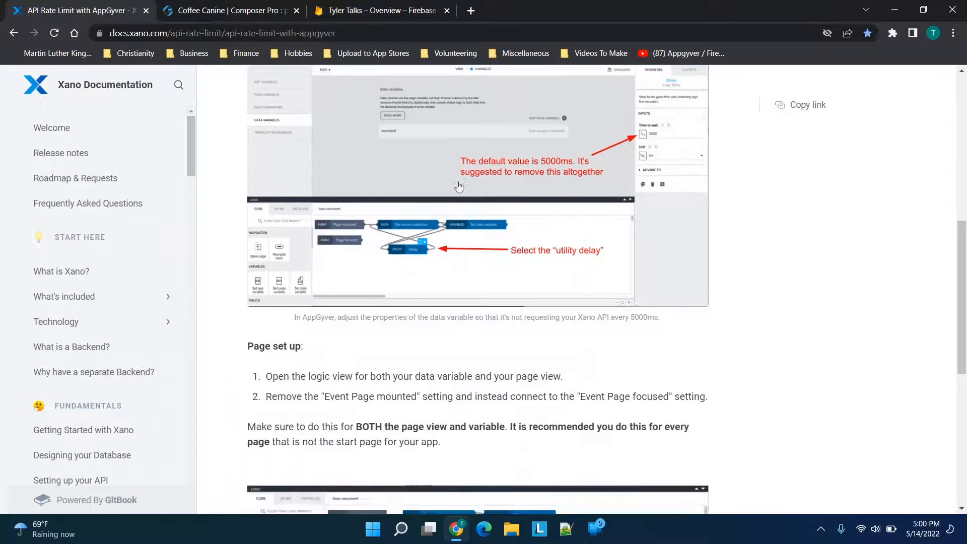
pyautogui.scroll(-3)
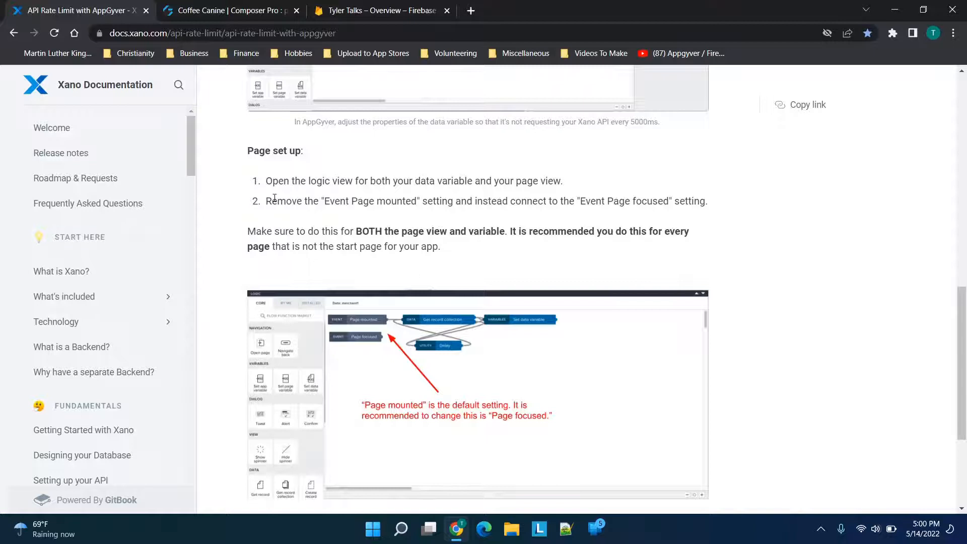
pyautogui.moveTo(421, 380)
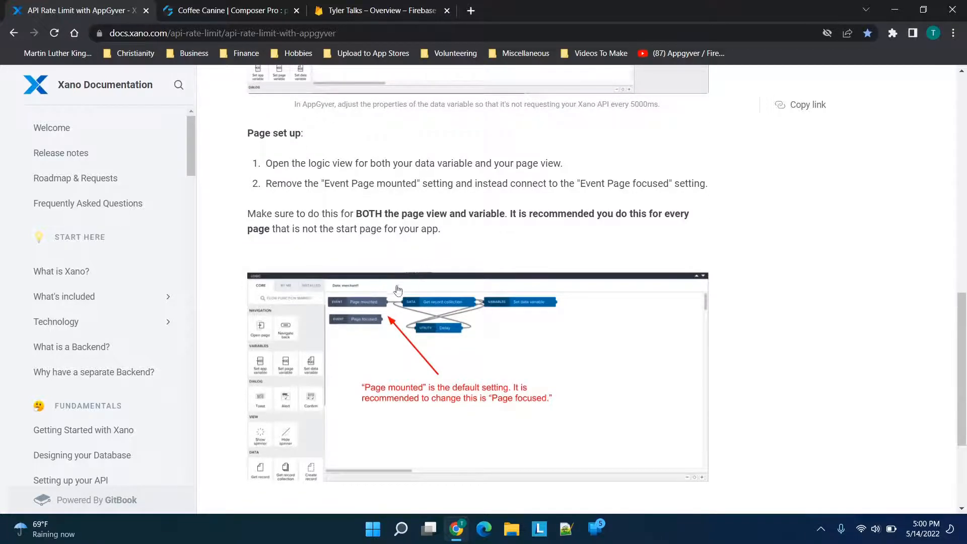
pyautogui.moveTo(494, 232)
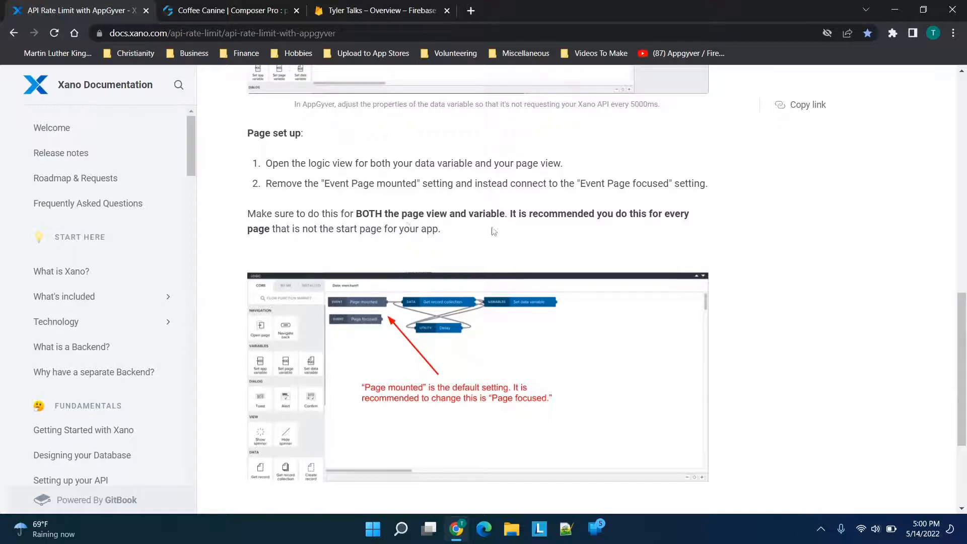
pyautogui.moveTo(276, 240)
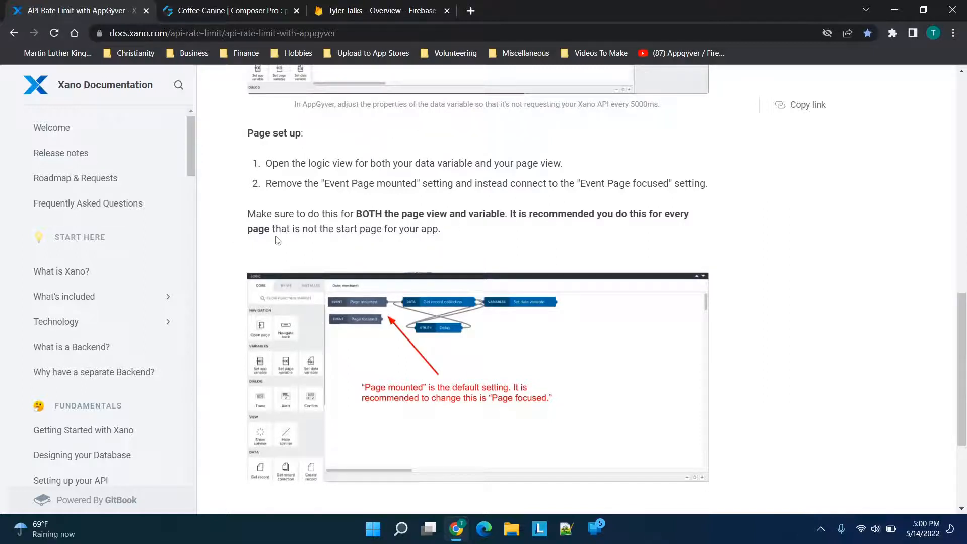
pyautogui.moveTo(350, 264)
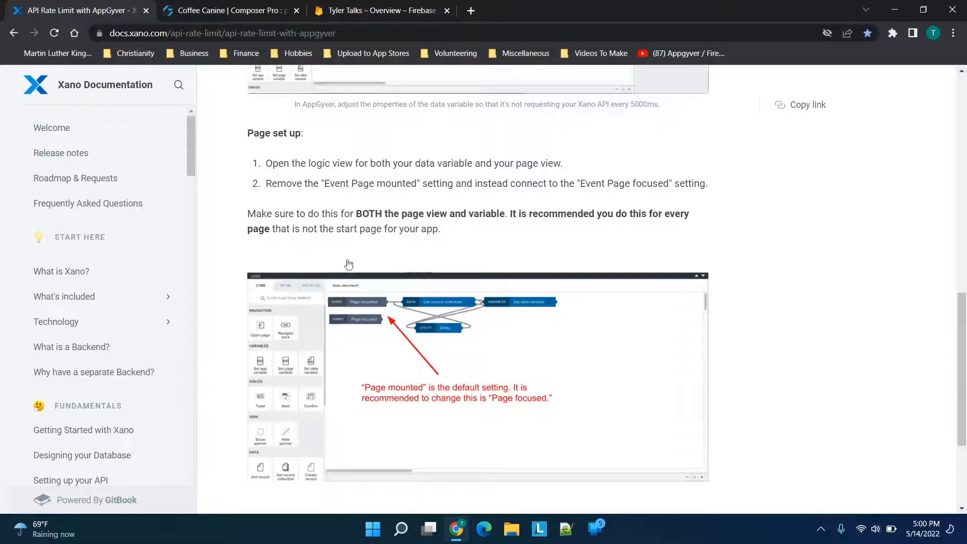
pyautogui.scroll(-3)
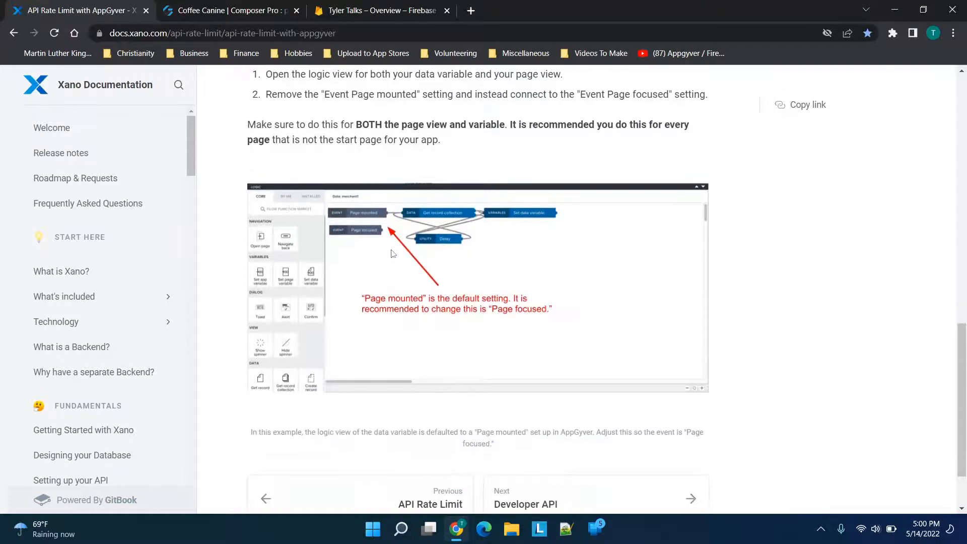
pyautogui.scroll(3)
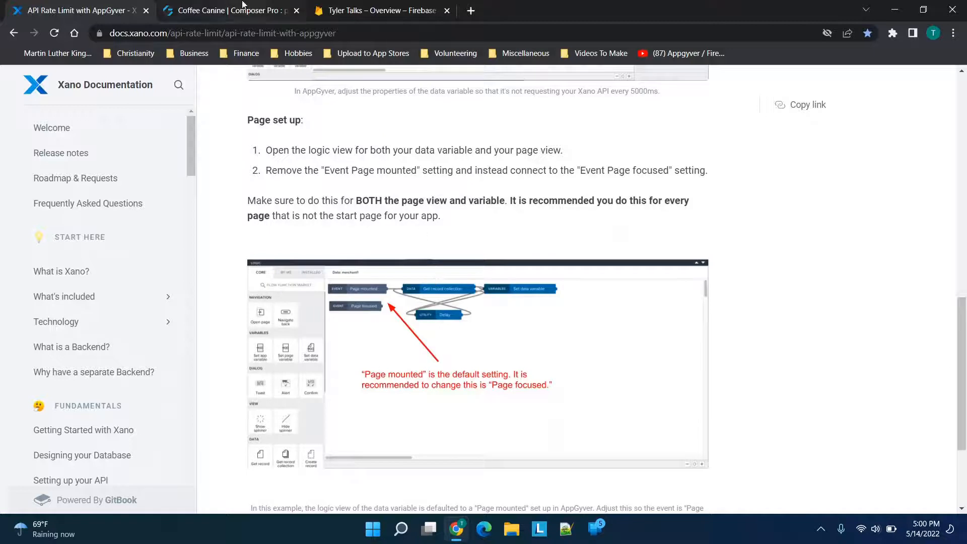
# Have Cafes1's Get record collection triggered by the Page focused event instead of Page mounted, checking against the Xano guide.
pyautogui.click(232, 10)
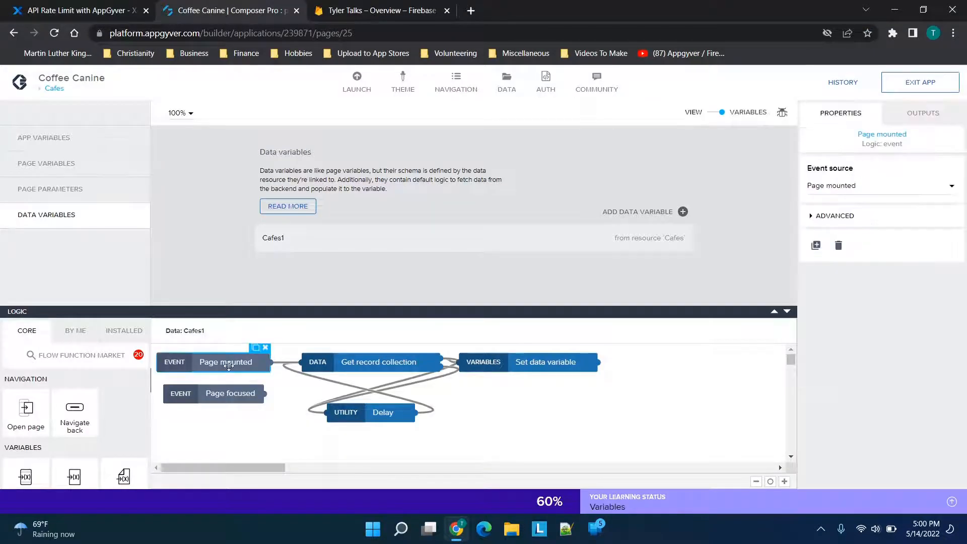
pyautogui.click(230, 393)
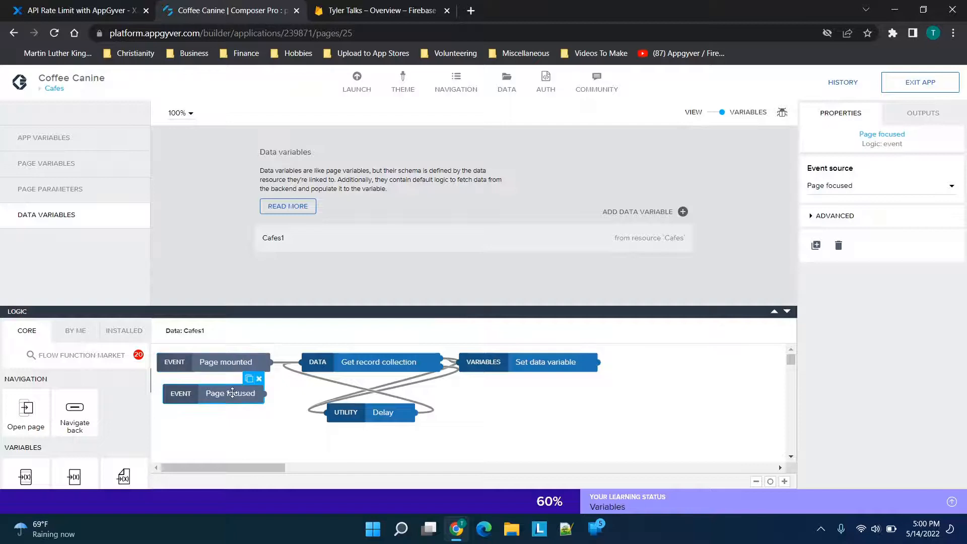
pyautogui.click(74, 10)
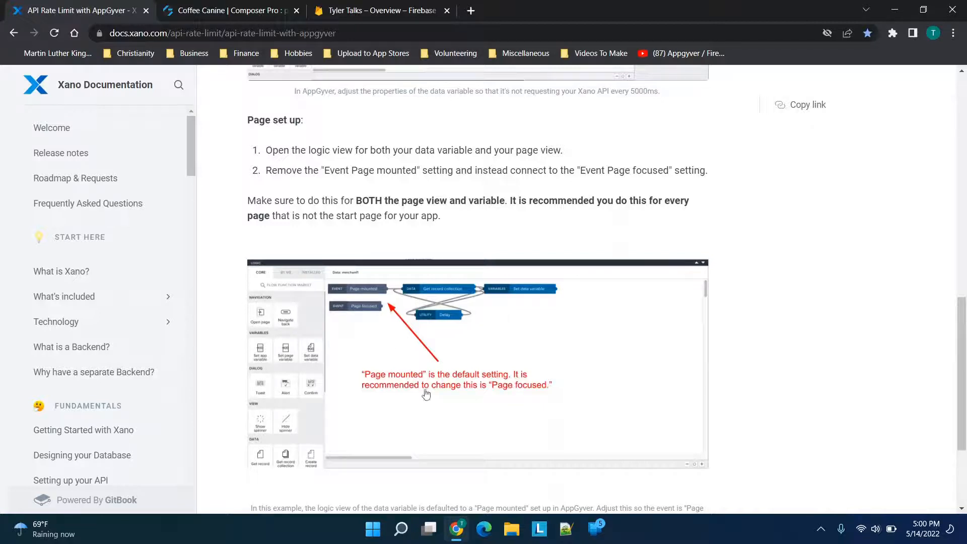
pyautogui.click(229, 10)
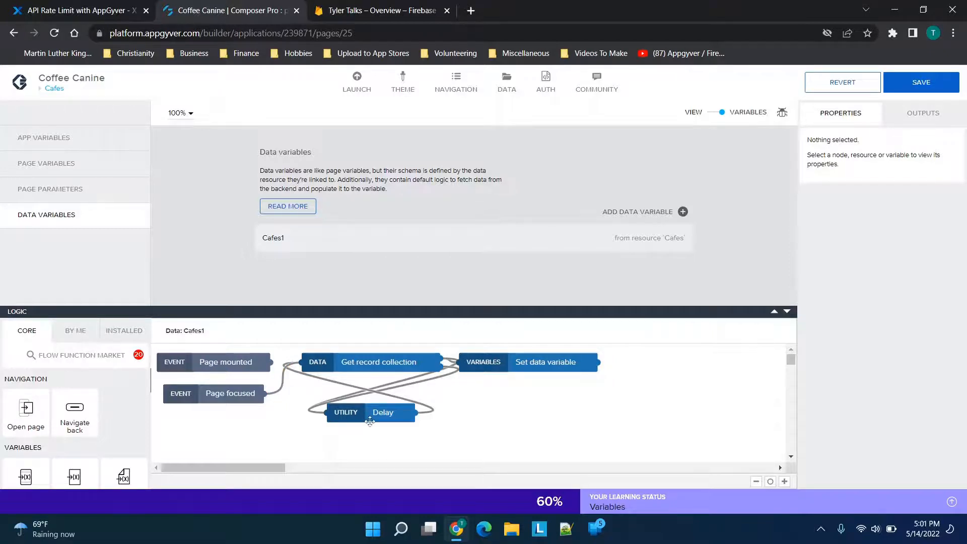
# Inspect the Delay node's 5000 ms Time to wait and its info tooltip, comparing with the Xano guide's Delay screenshot.
pyautogui.click(383, 412)
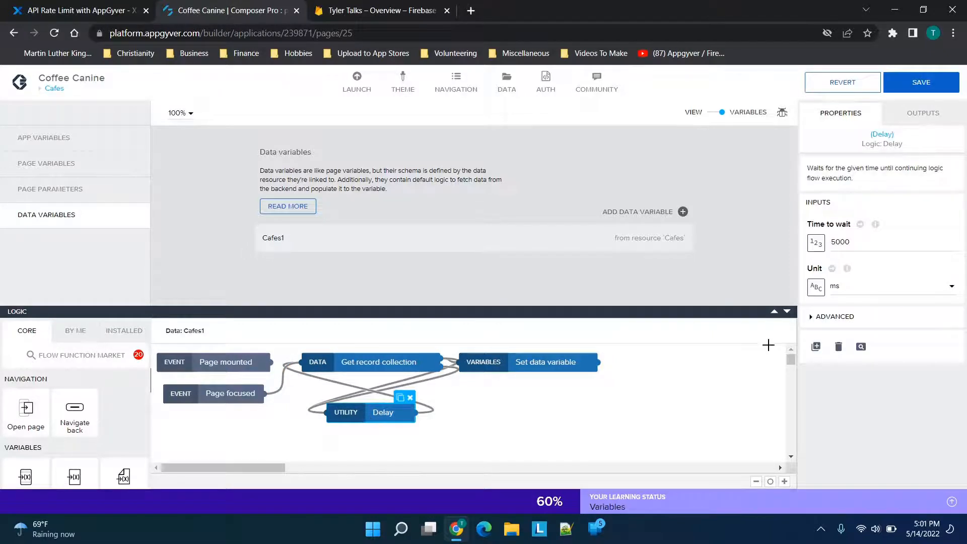
pyautogui.click(889, 241)
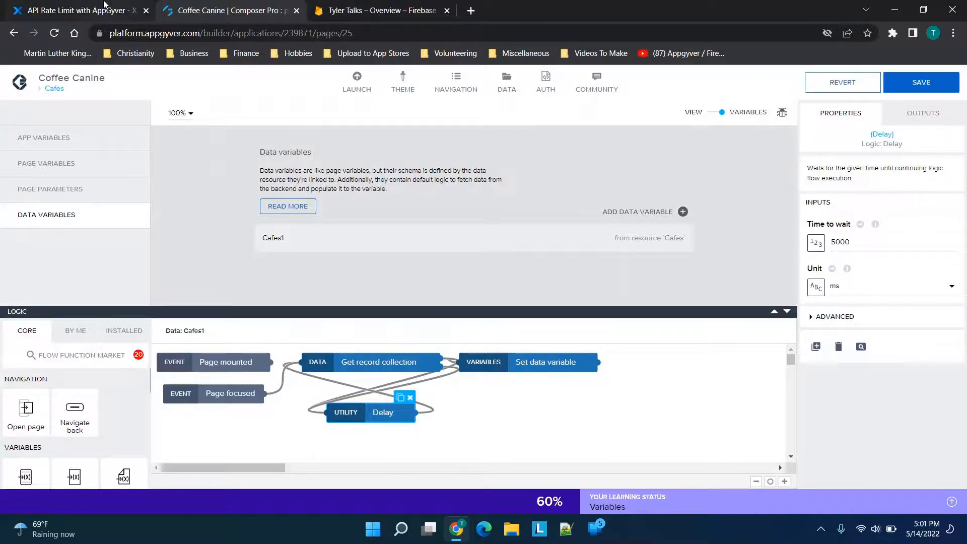
pyautogui.click(73, 10)
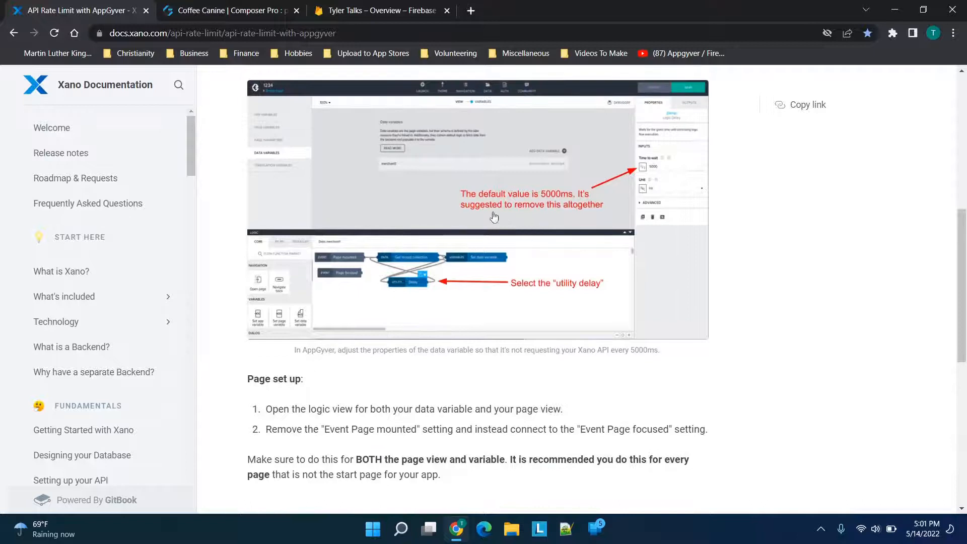
pyautogui.click(232, 10)
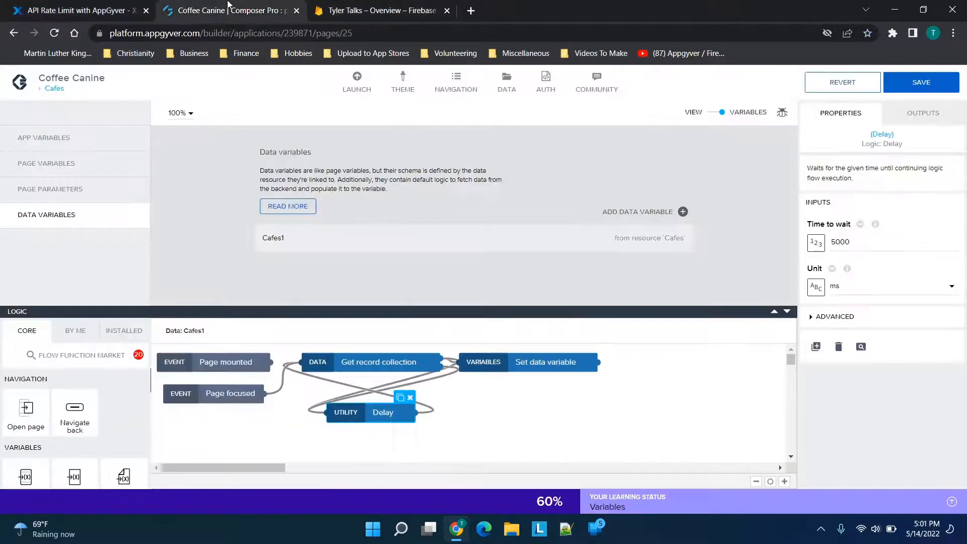
pyautogui.moveTo(868, 233)
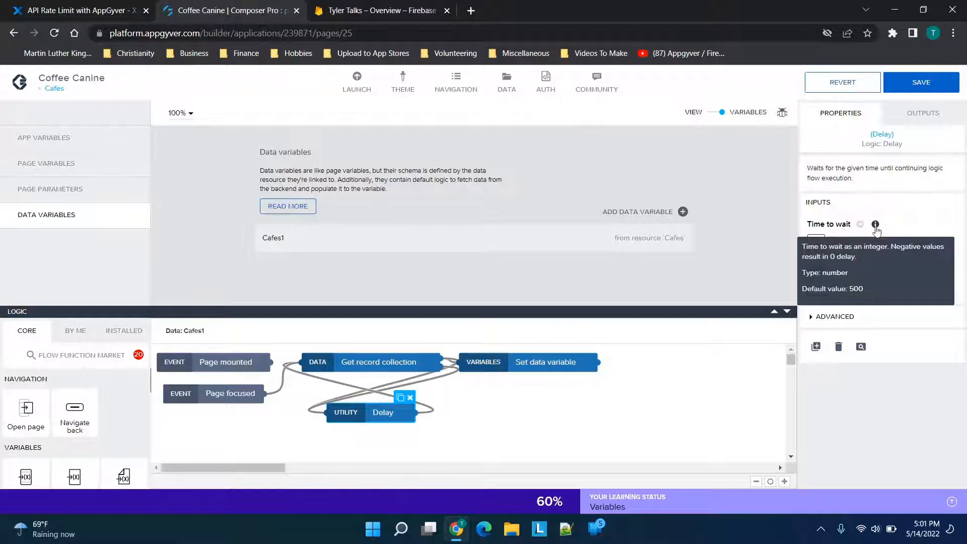
pyautogui.click(74, 10)
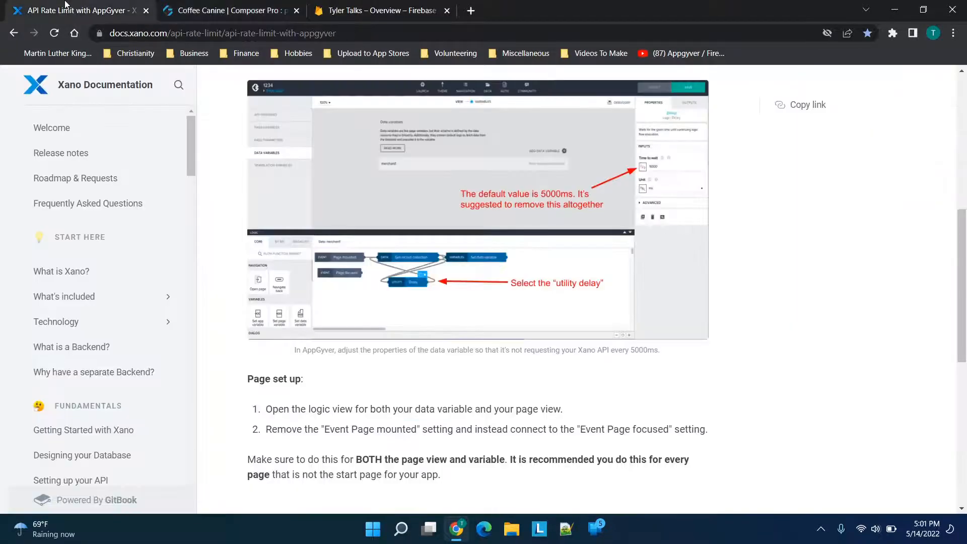
# Scroll the Xano rate-limit guide to the bottom and back to its title and intro.
pyautogui.scroll(-3)
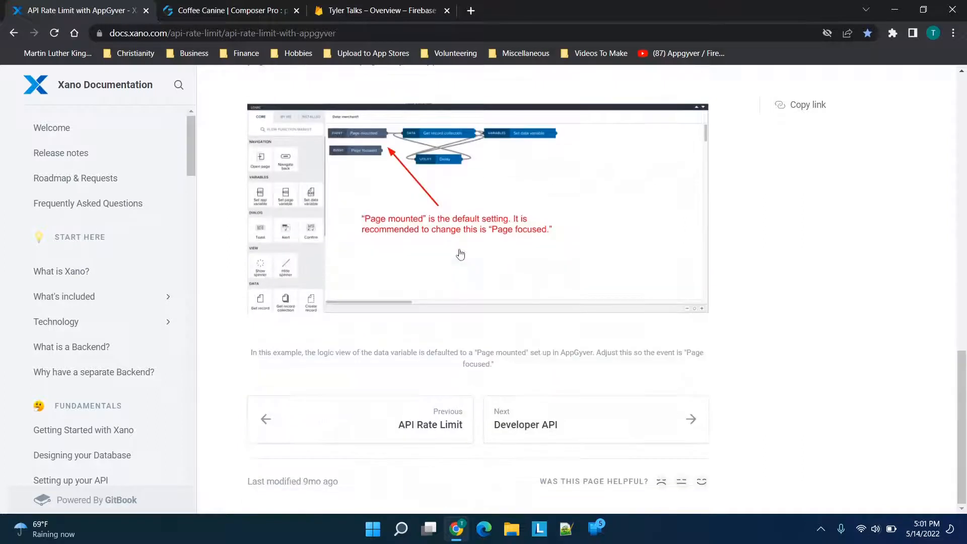
pyautogui.scroll(3)
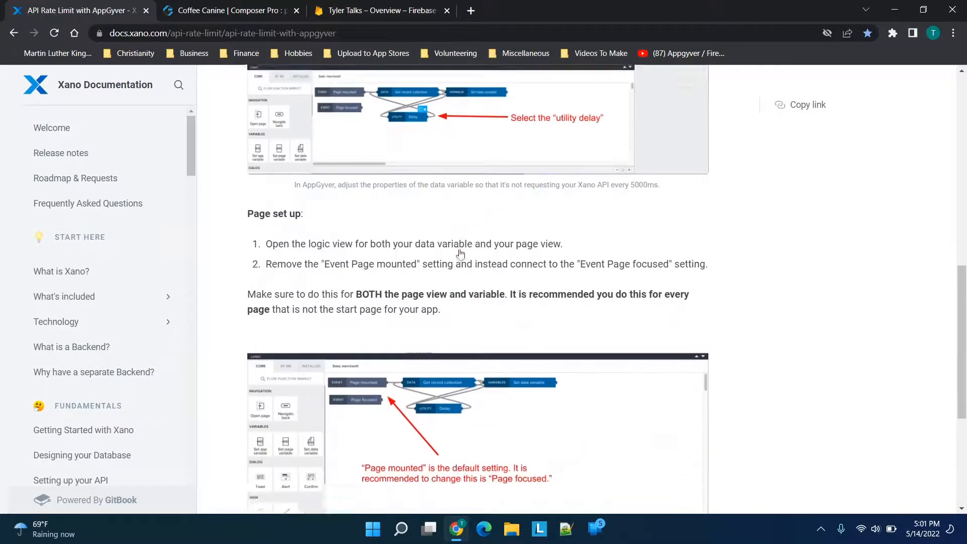
pyautogui.scroll(3)
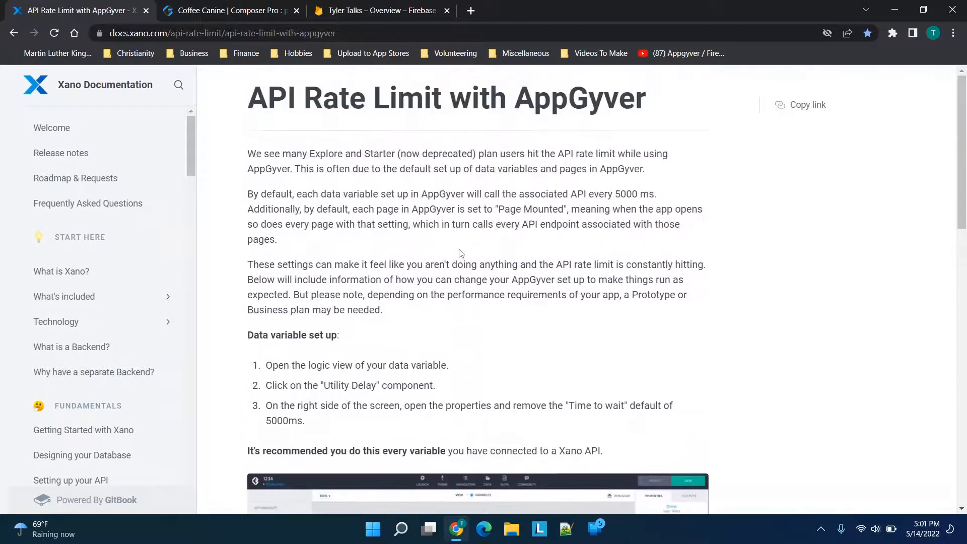
pyautogui.moveTo(622, 220)
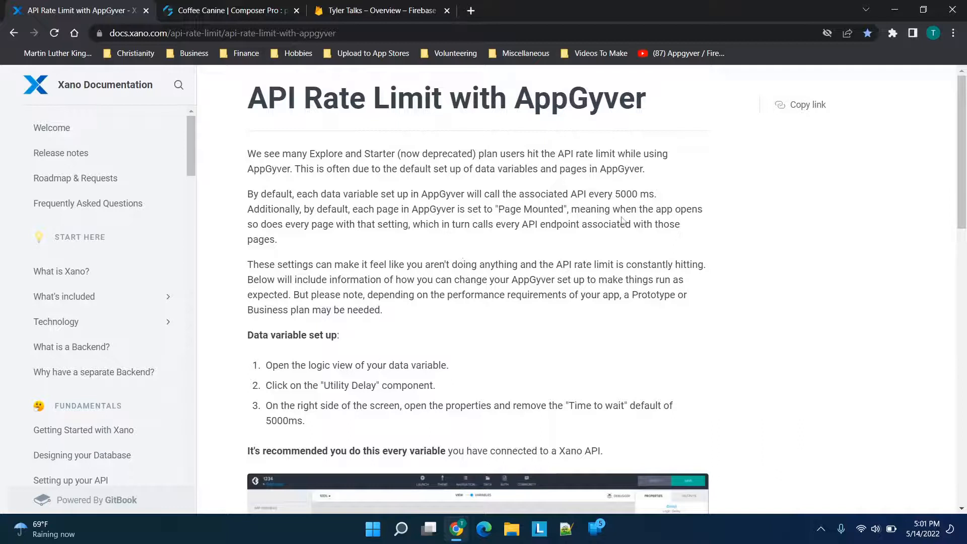
pyautogui.moveTo(331, 194)
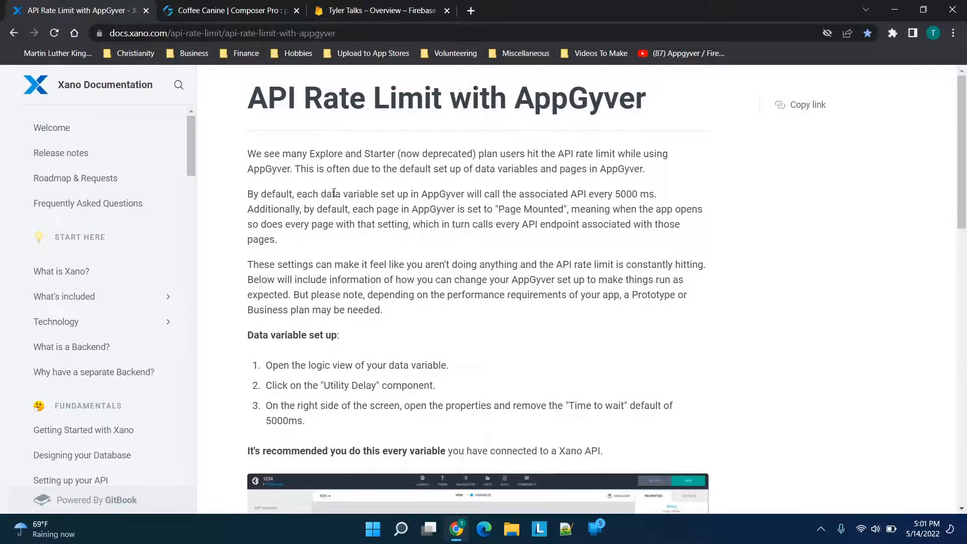
pyautogui.moveTo(553, 196)
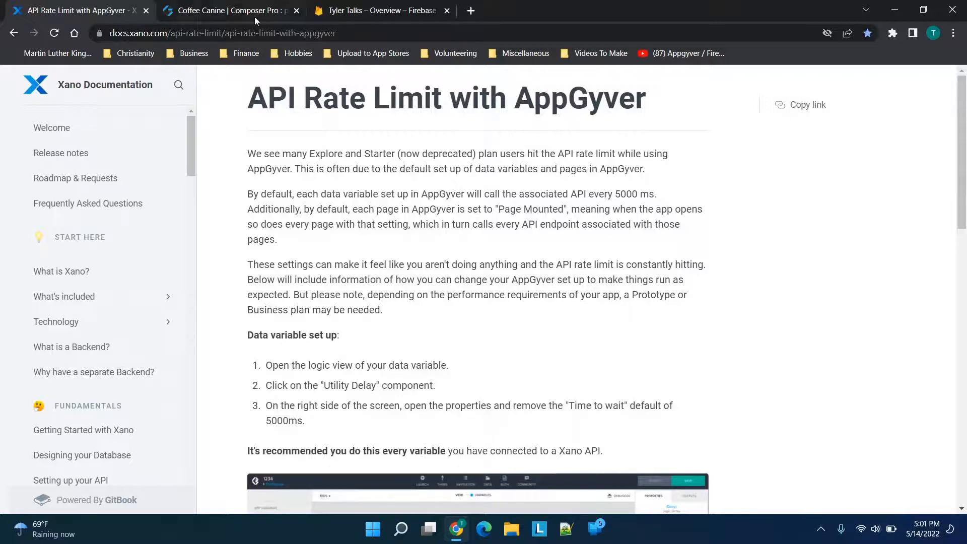
pyautogui.click(229, 10)
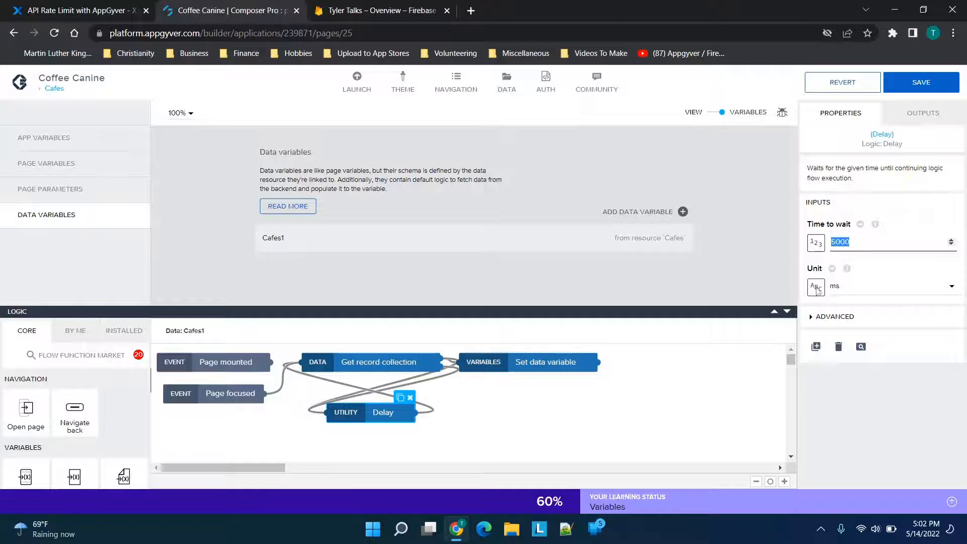
pyautogui.moveTo(795, 255)
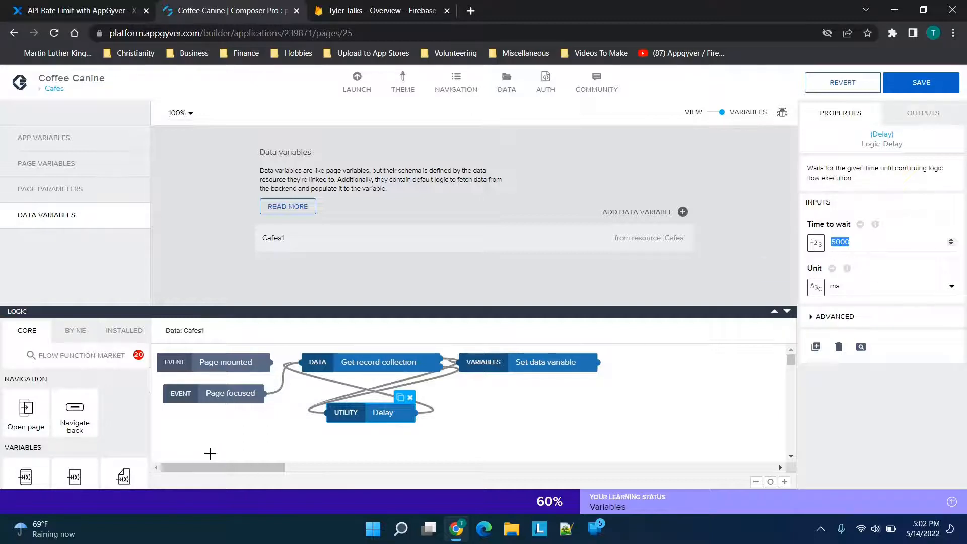
pyautogui.moveTo(92, 211)
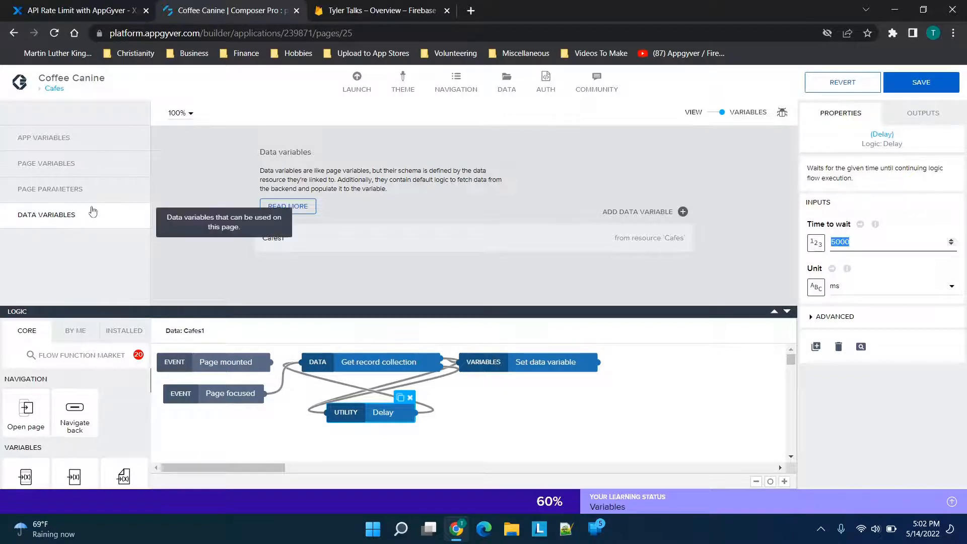
pyautogui.moveTo(90, 236)
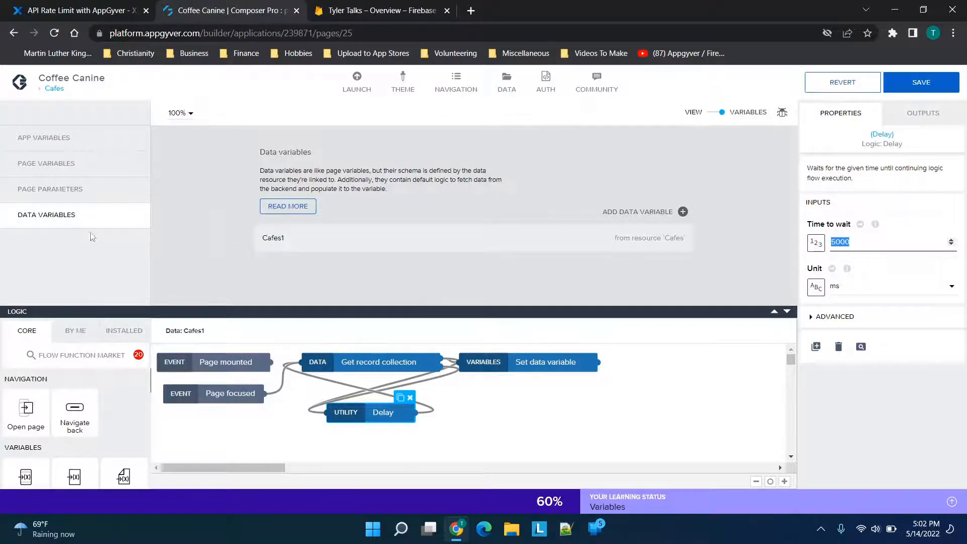
pyautogui.moveTo(810, 476)
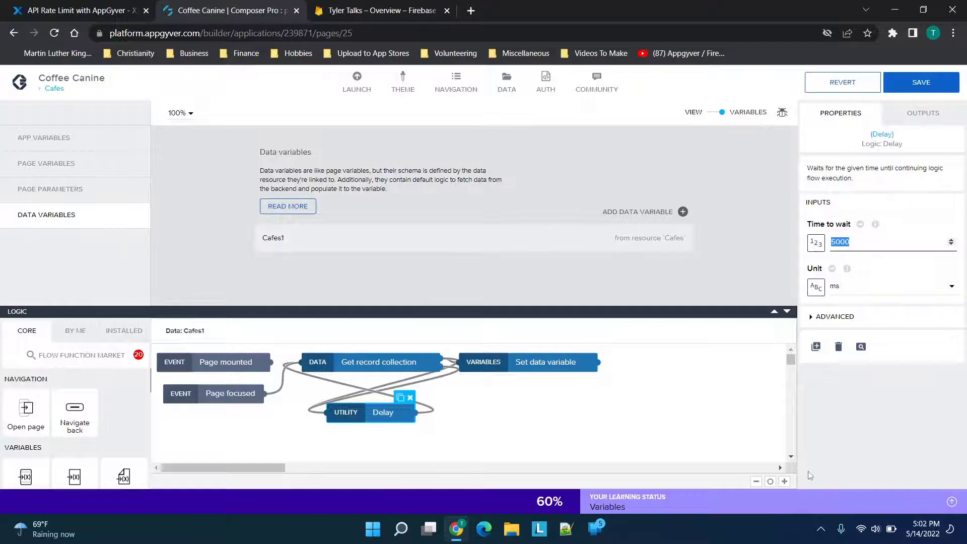
pyautogui.moveTo(332, 364)
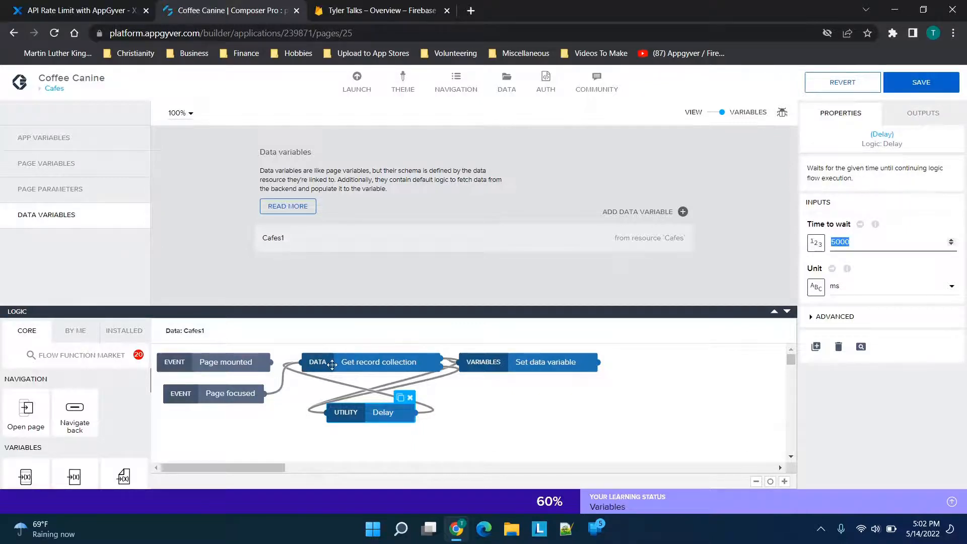
pyautogui.click(379, 362)
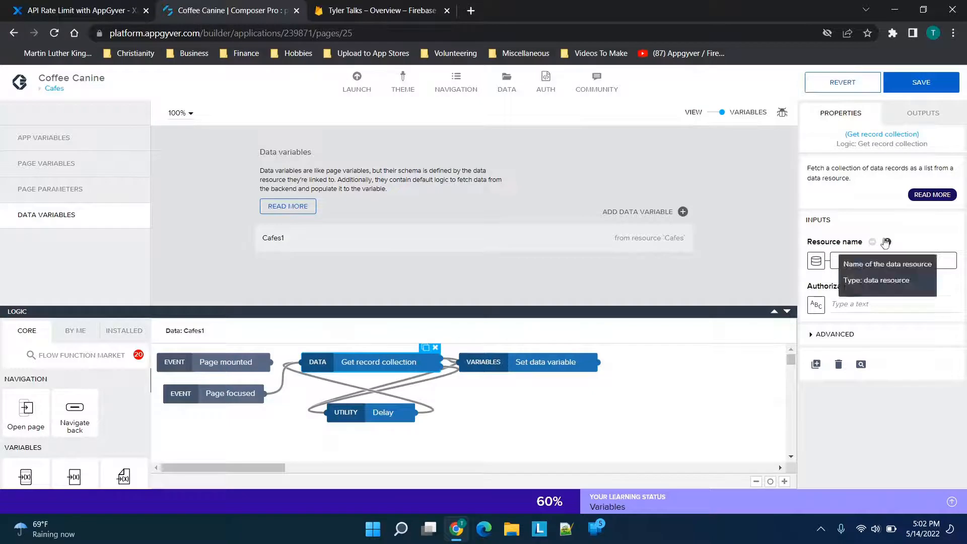
pyautogui.click(383, 413)
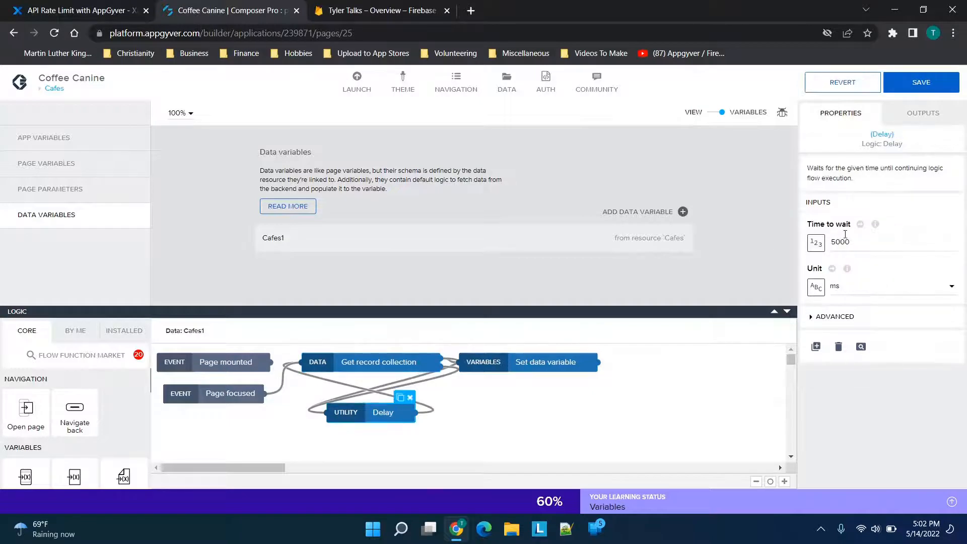
pyautogui.moveTo(842, 261)
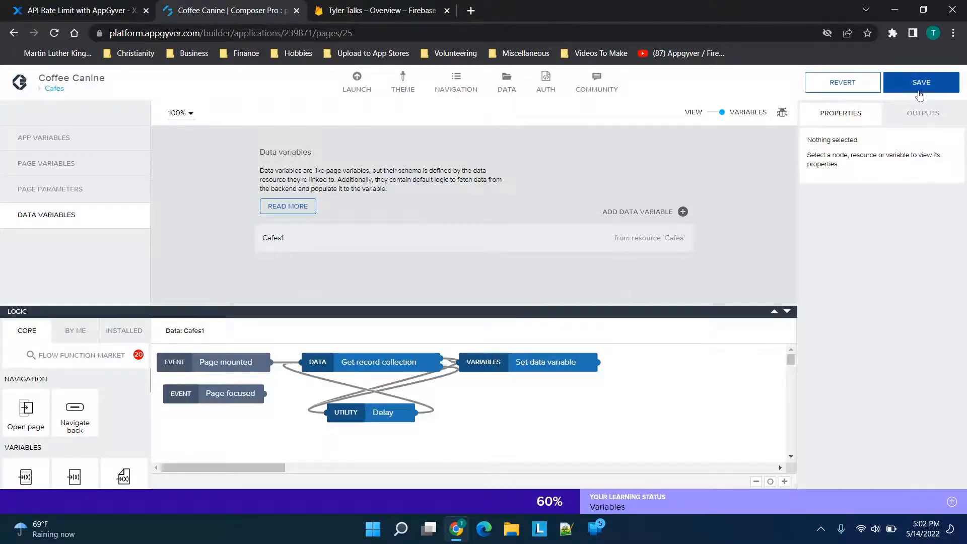
# Save the Coffee Canine app's Cafes1 logic flow changes.
pyautogui.click(922, 81)
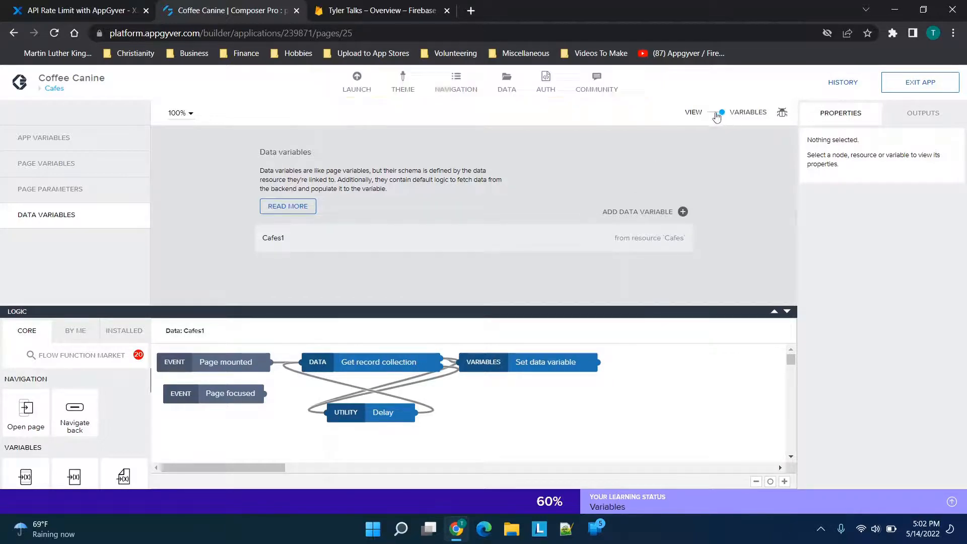
# Switch to the VIEW canvas and select the whole Cafes page layout in the tree.
pyautogui.click(715, 112)
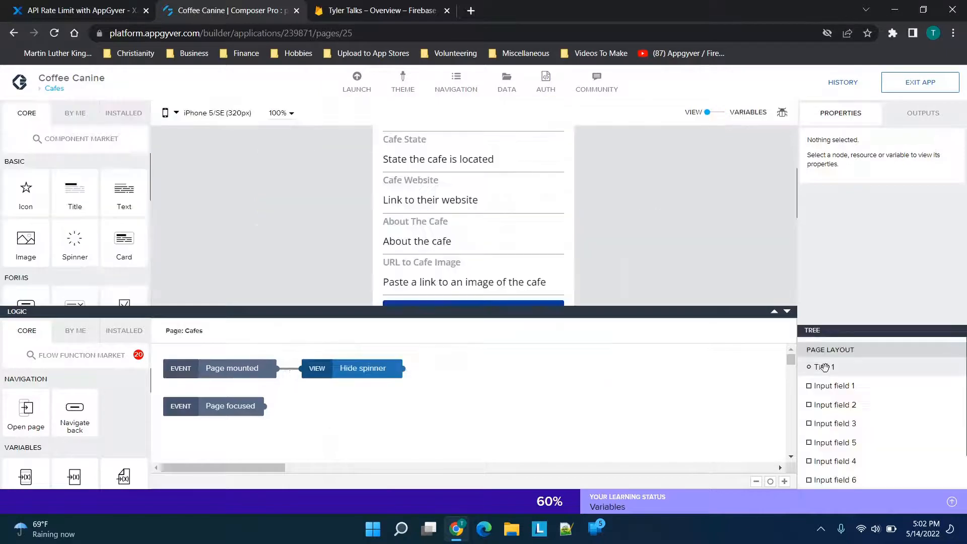
pyautogui.click(787, 311)
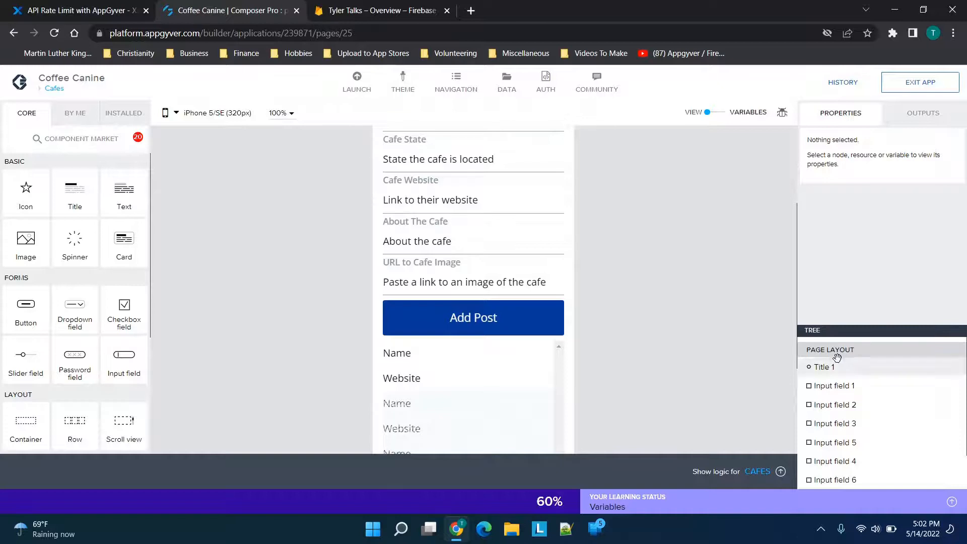
pyautogui.scroll(3)
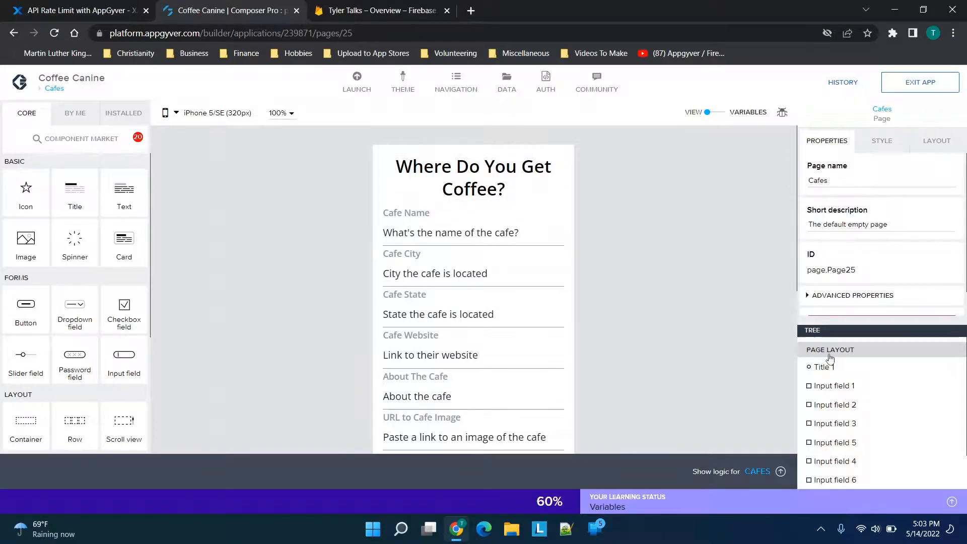
pyautogui.click(472, 348)
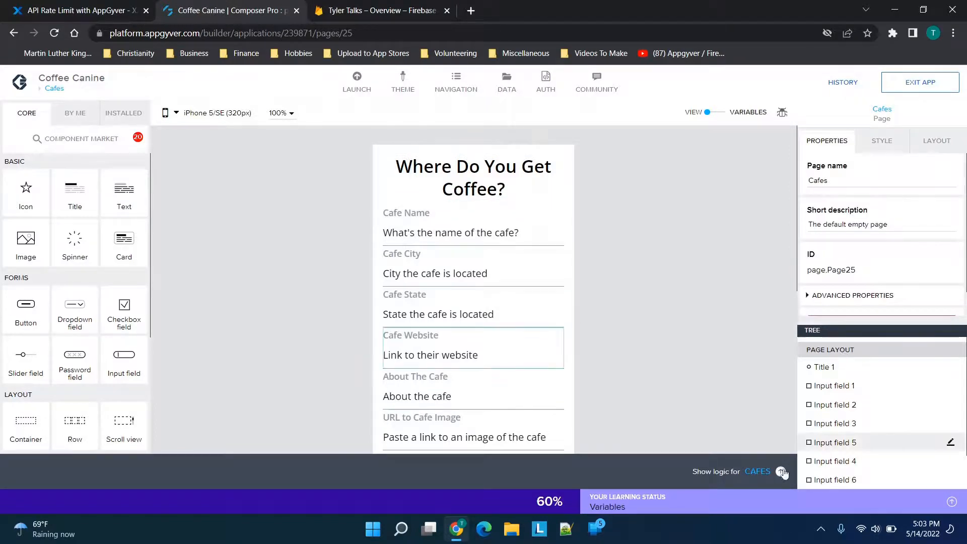
pyautogui.moveTo(780, 471)
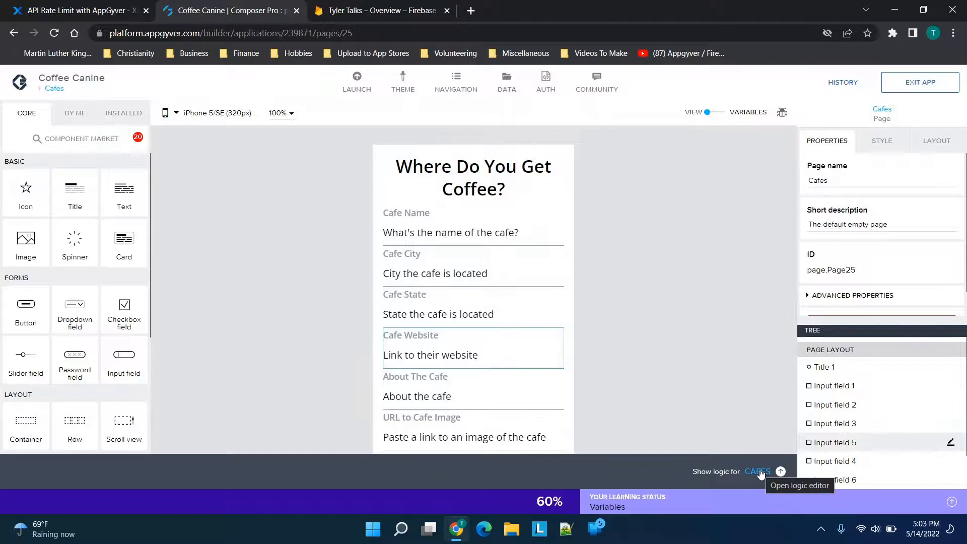
# Show the Cafes page logic, inspect the Page focused event, then return to the Xano article.
pyautogui.click(780, 472)
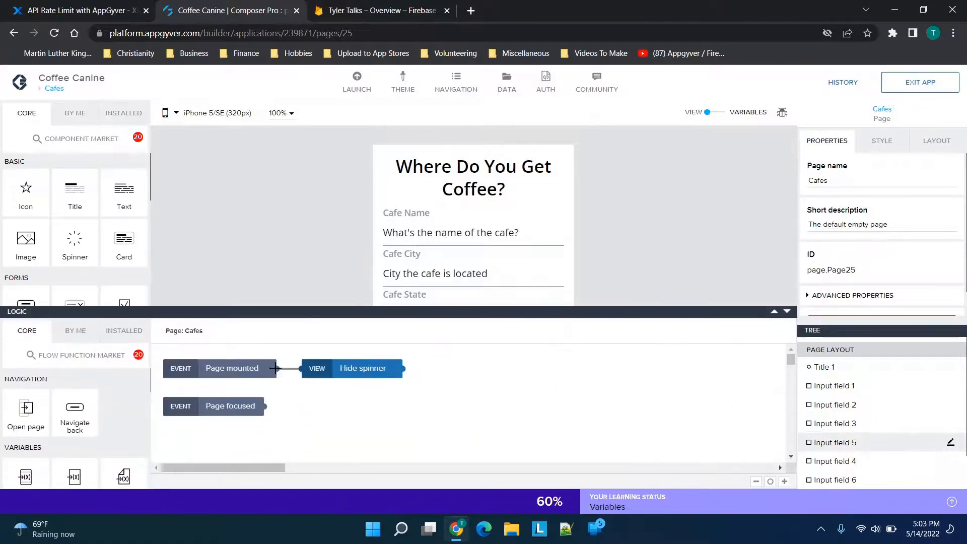
pyautogui.click(230, 406)
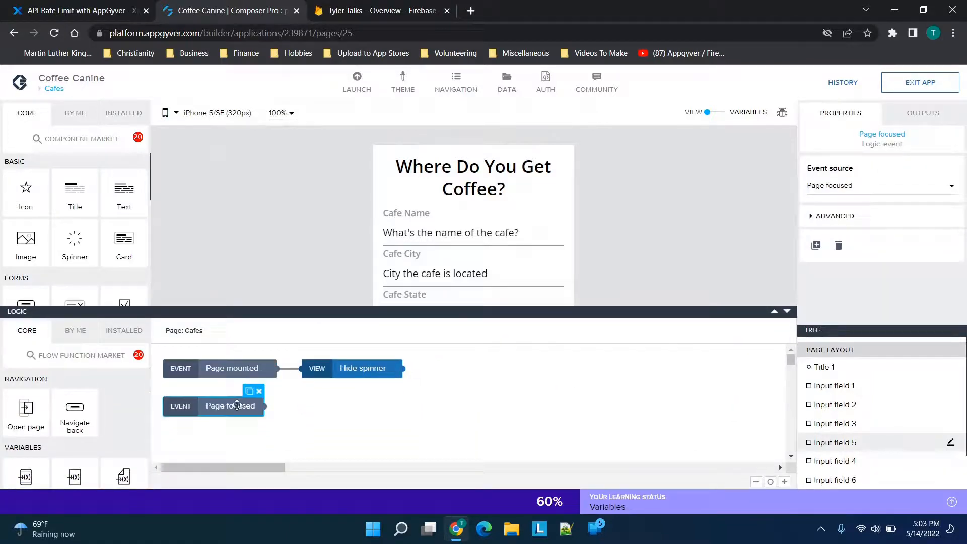
pyautogui.click(74, 10)
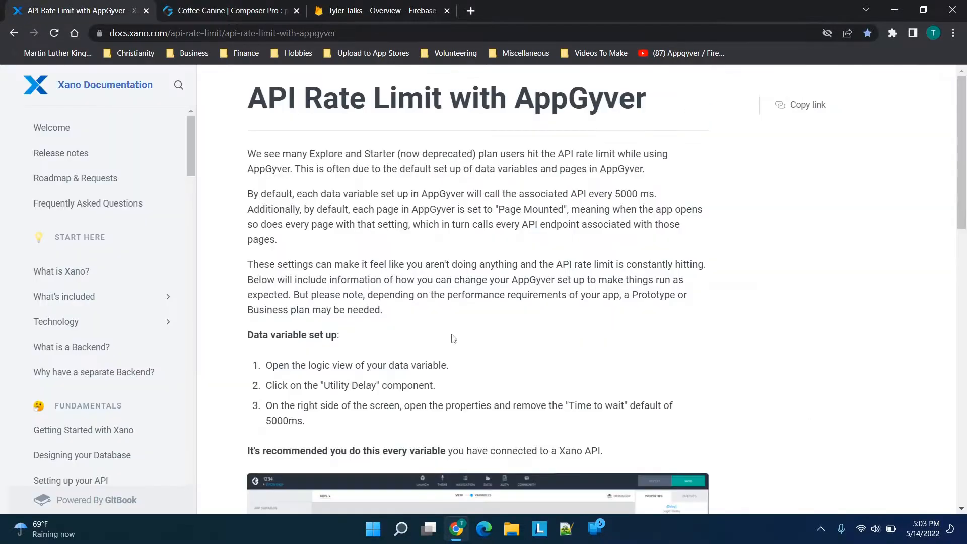
# Read the Page set up section on Page focused in the Xano guide, then return to Composer Pro.
pyautogui.scroll(-3)
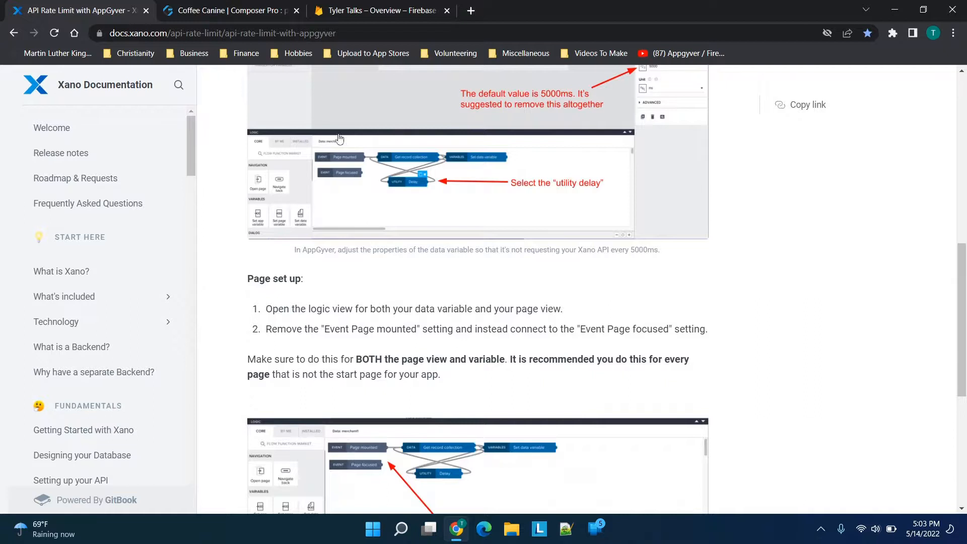
pyautogui.moveTo(491, 370)
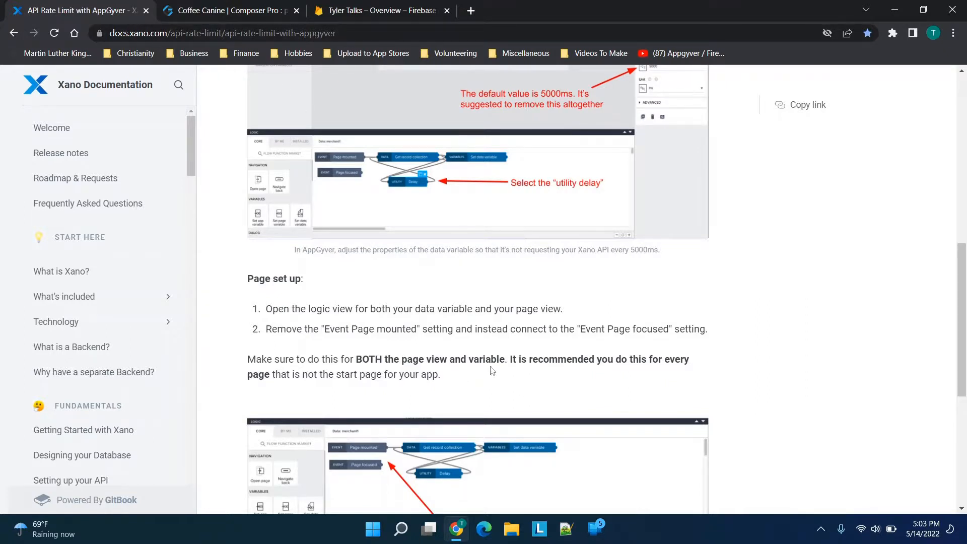
pyautogui.click(232, 10)
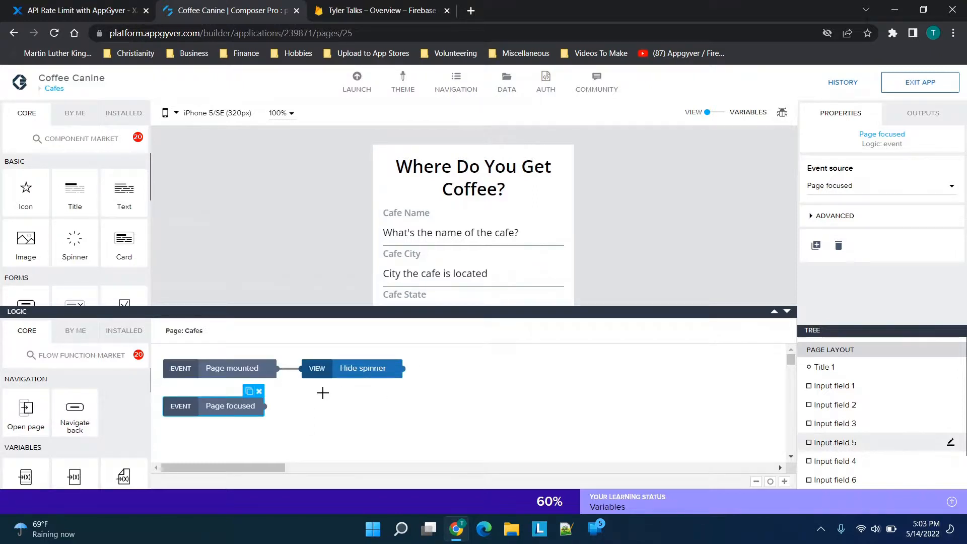
pyautogui.moveTo(232, 369)
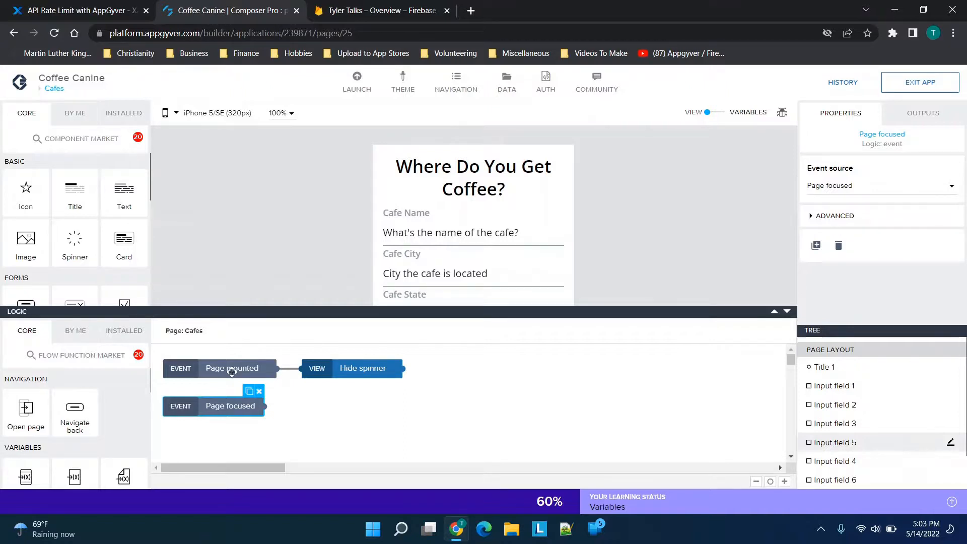
pyautogui.moveTo(252, 364)
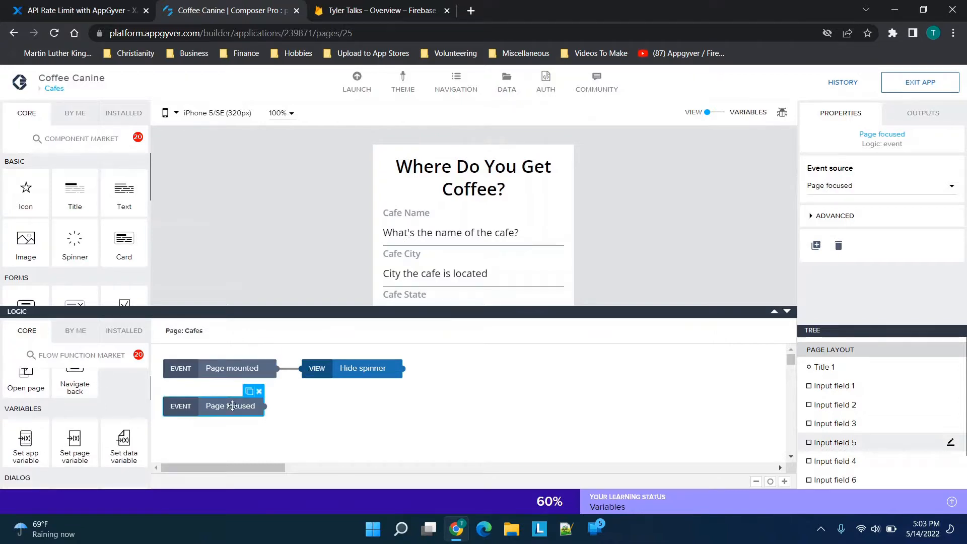
pyautogui.moveTo(337, 416)
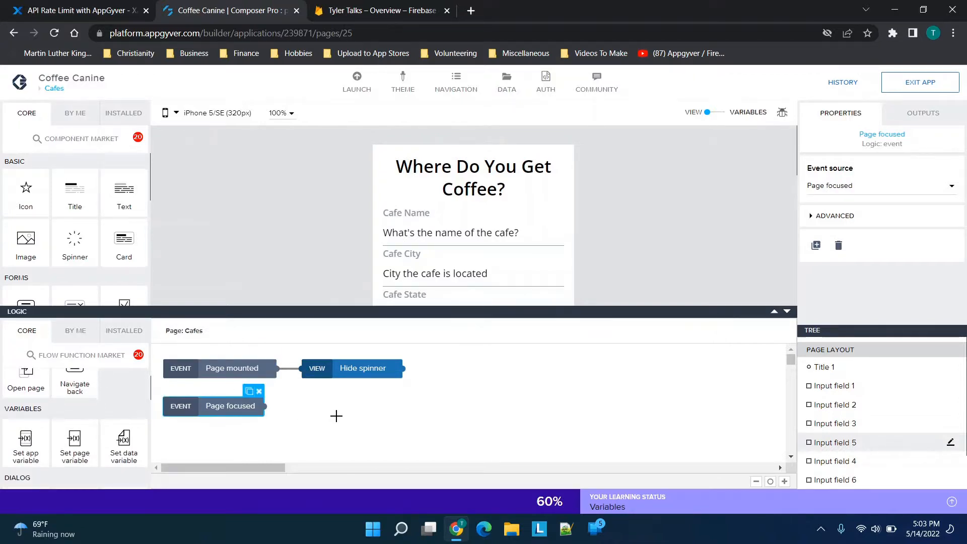
pyautogui.moveTo(498, 427)
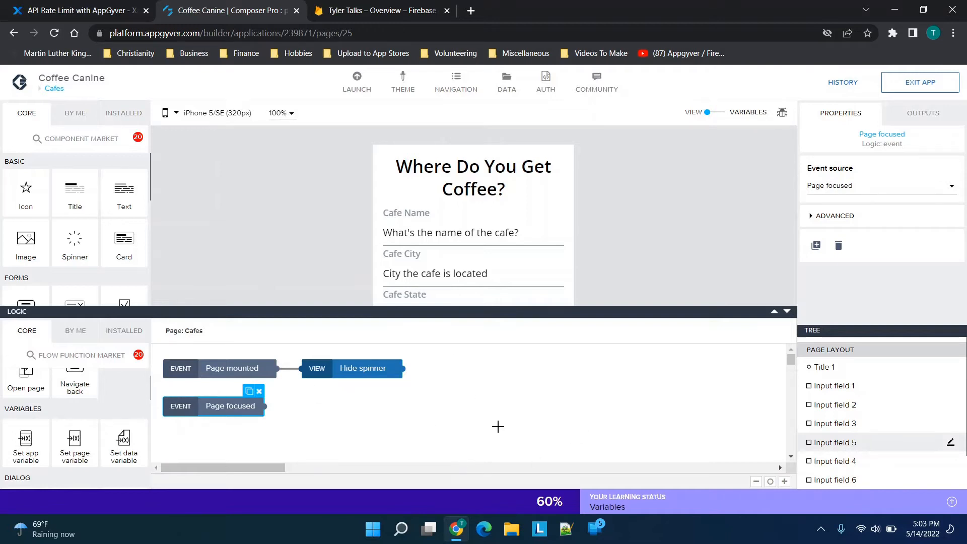
pyautogui.moveTo(535, 416)
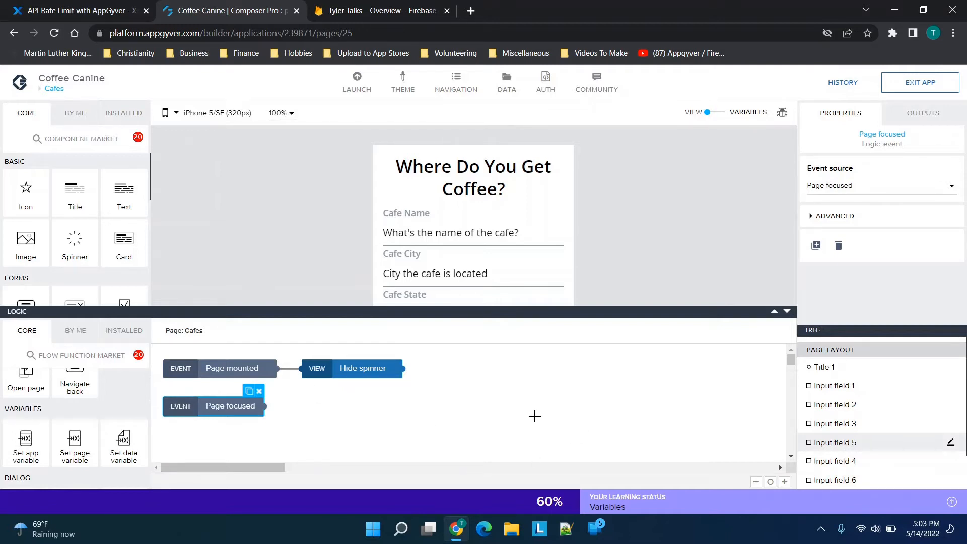